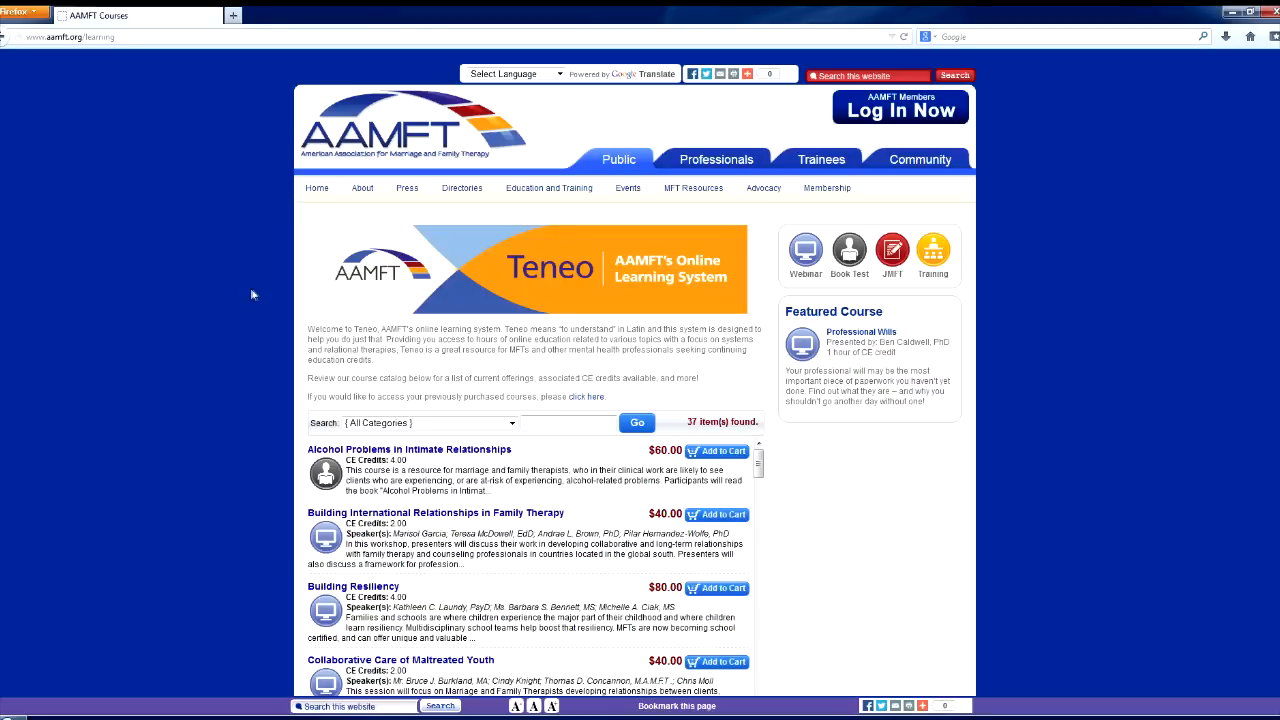
Show the All Categories and All Topics options in the catalog's category filter.
click(140, 37)
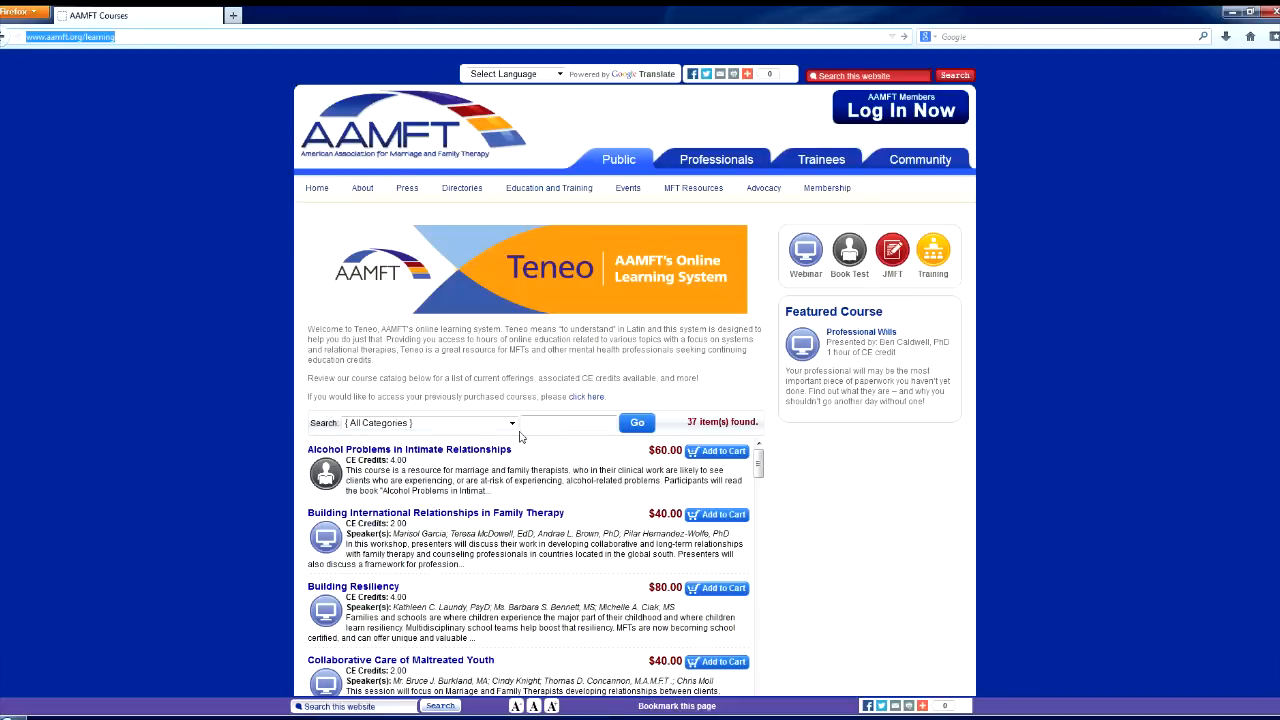
click(511, 423)
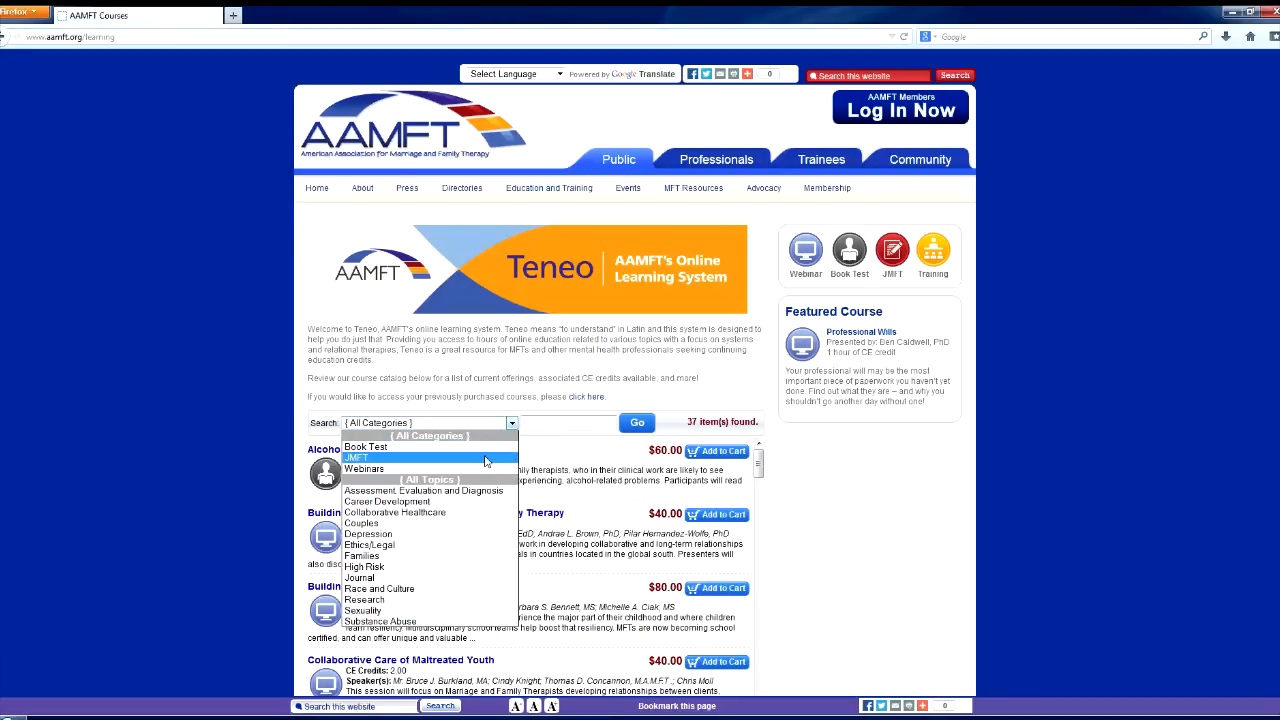
mouse_move(458, 528)
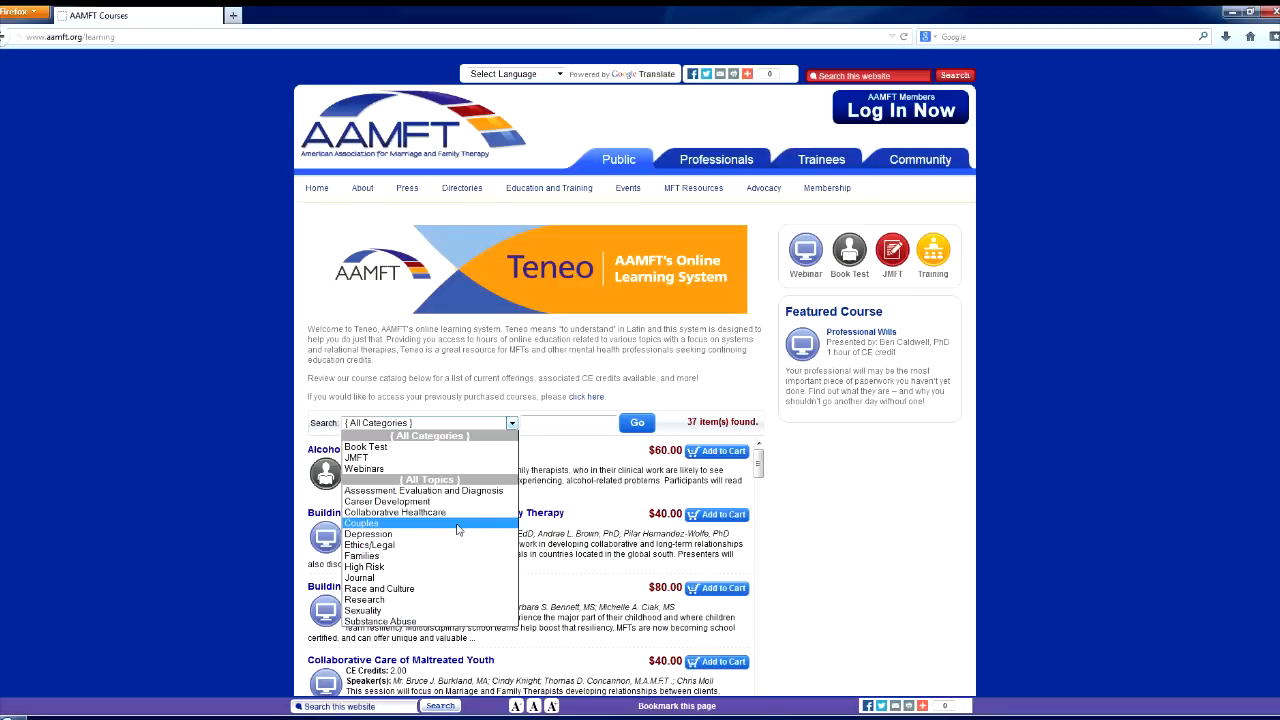
mouse_move(718, 515)
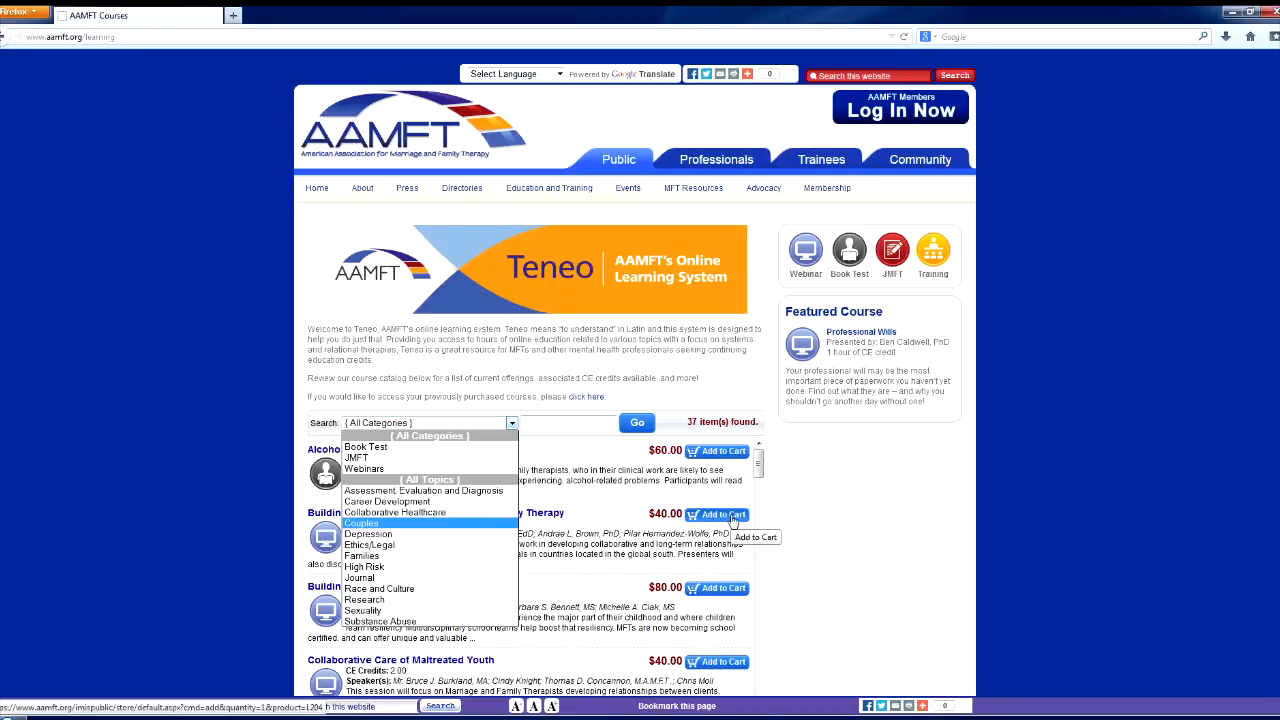
Add Building International Relationships in Family Therapy to the cart, reaching the login page.
click(510, 423)
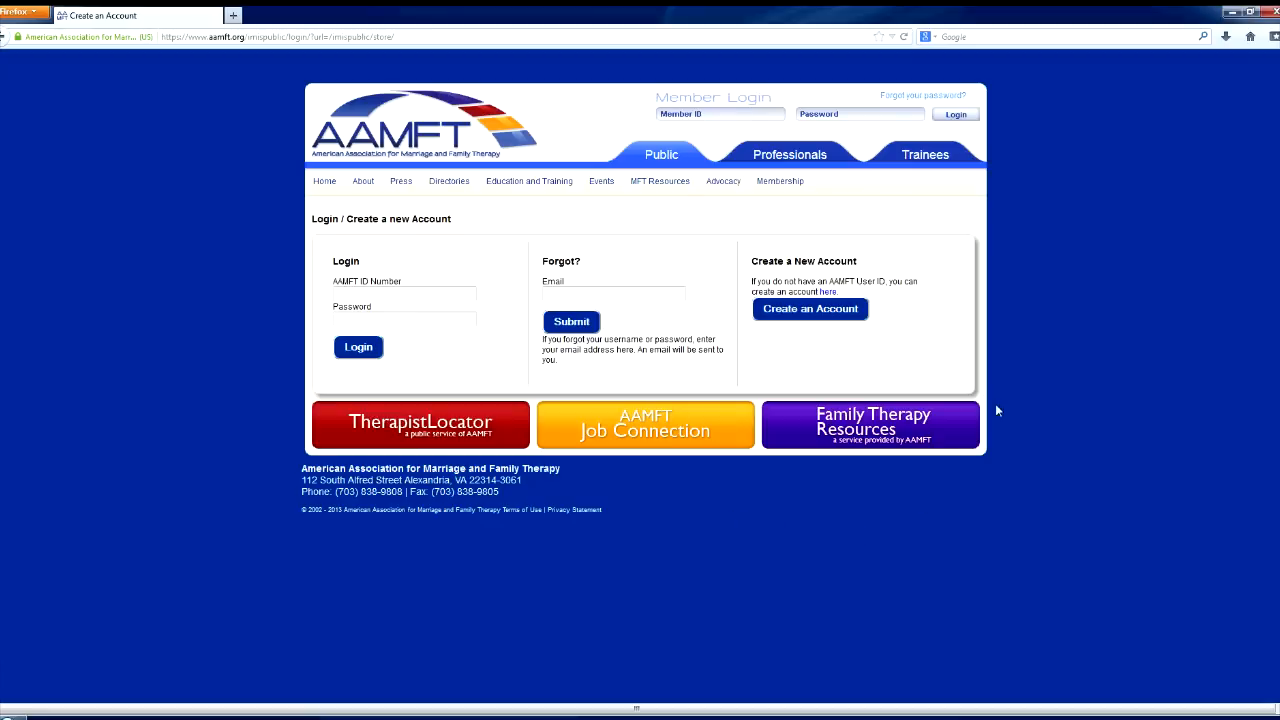
mouse_move(845, 309)
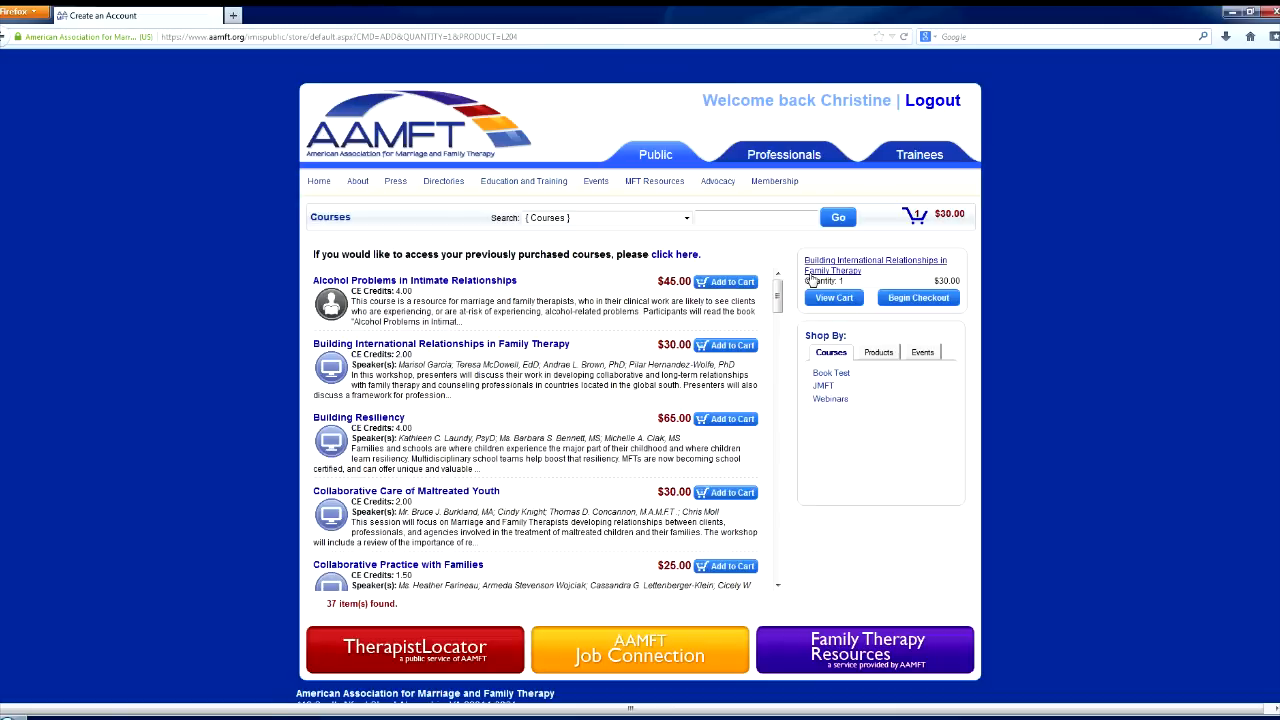
mouse_move(899, 322)
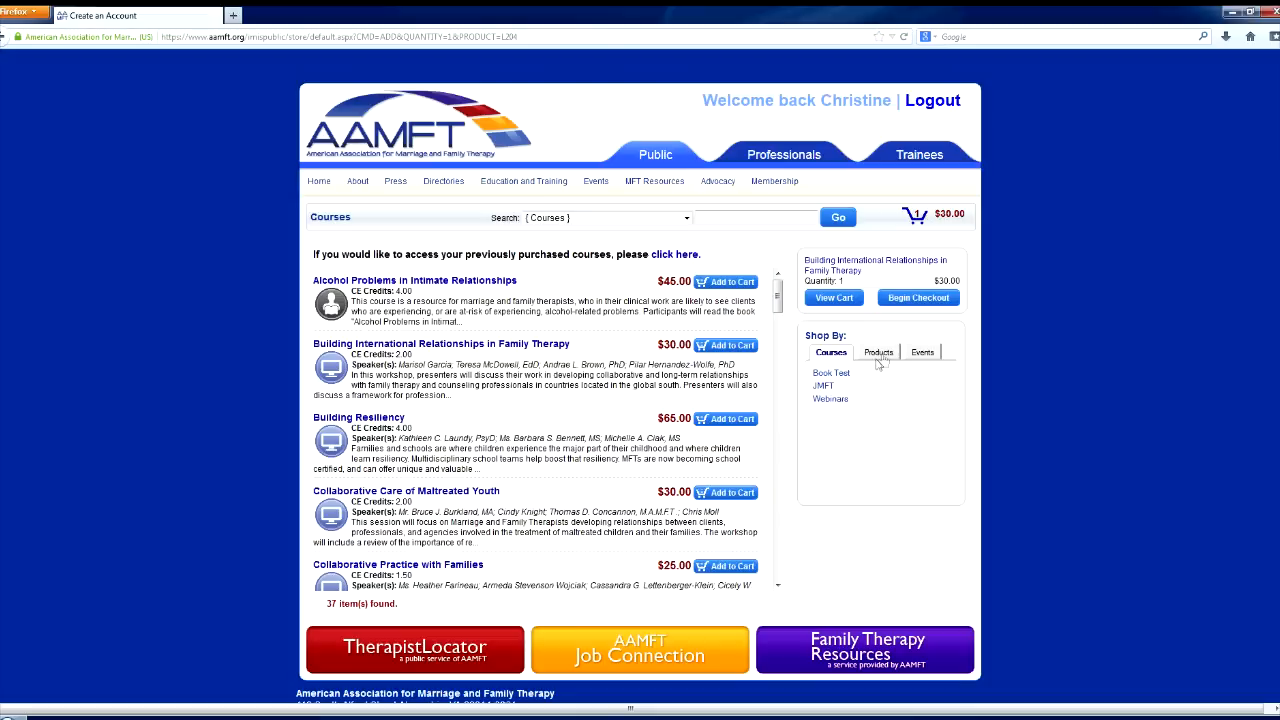
mouse_move(925, 360)
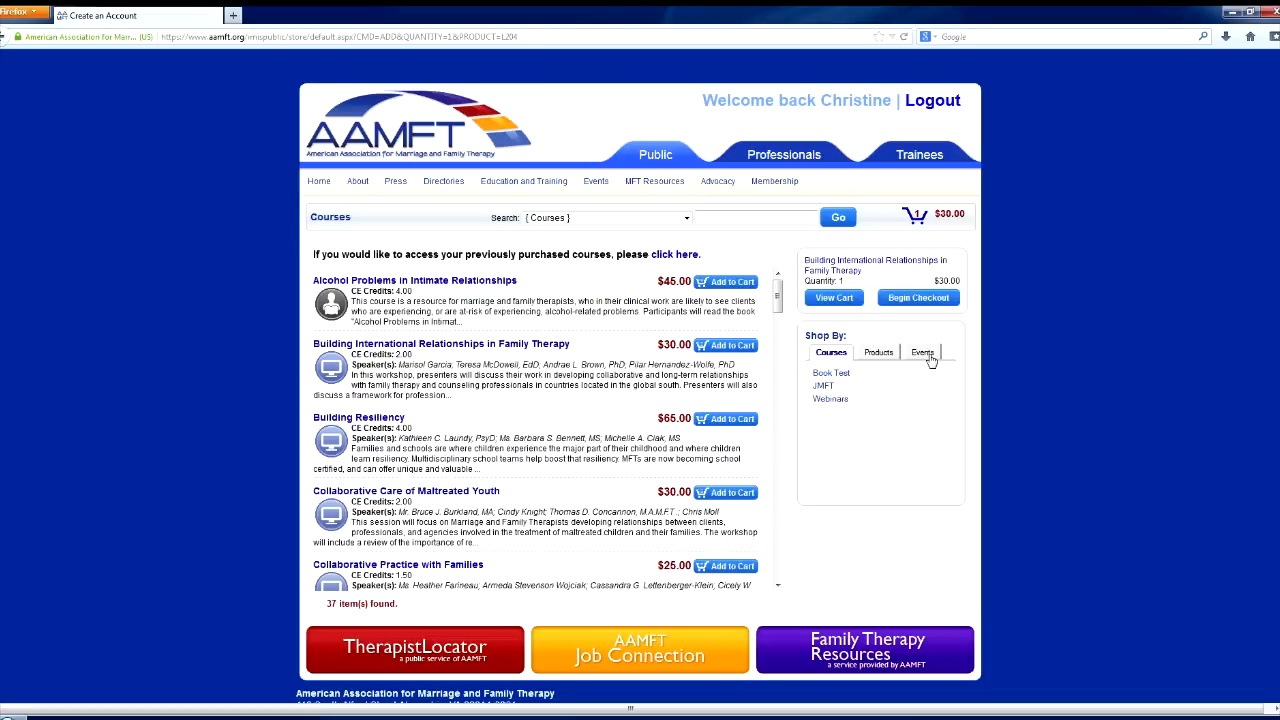
mouse_move(918, 302)
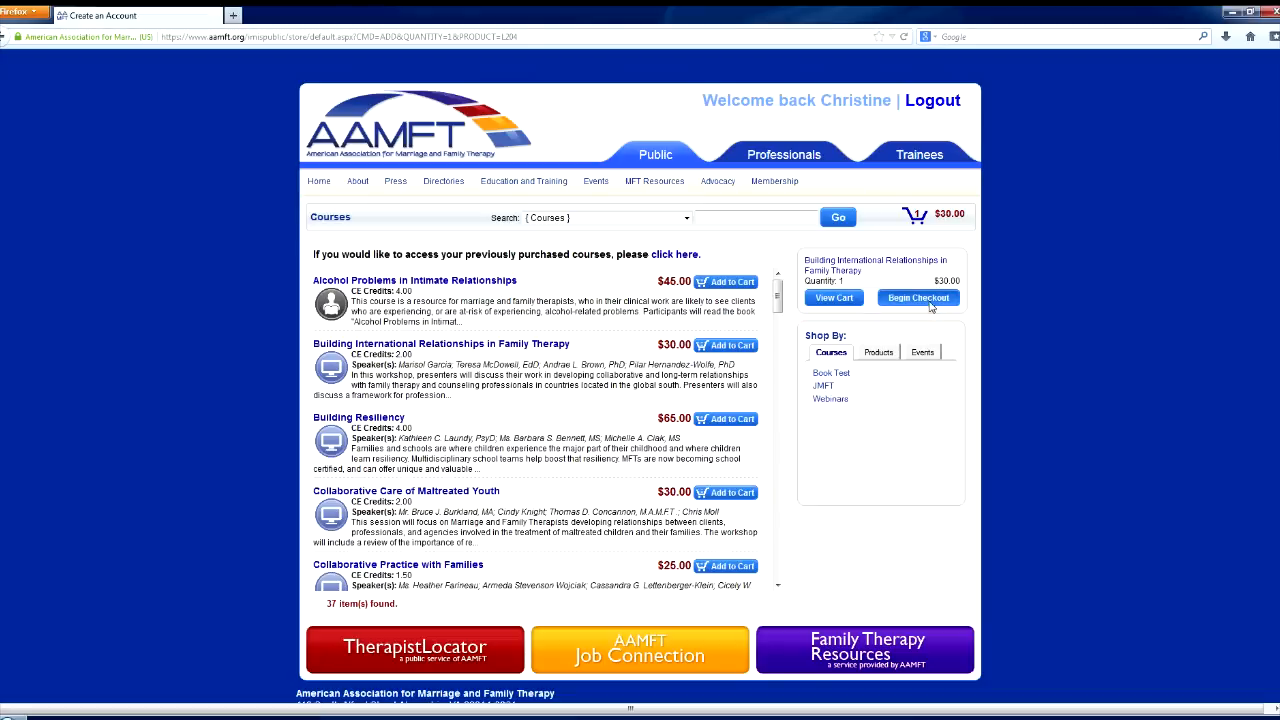
Begin checkout for the $30.00 course order from the cart box.
click(918, 297)
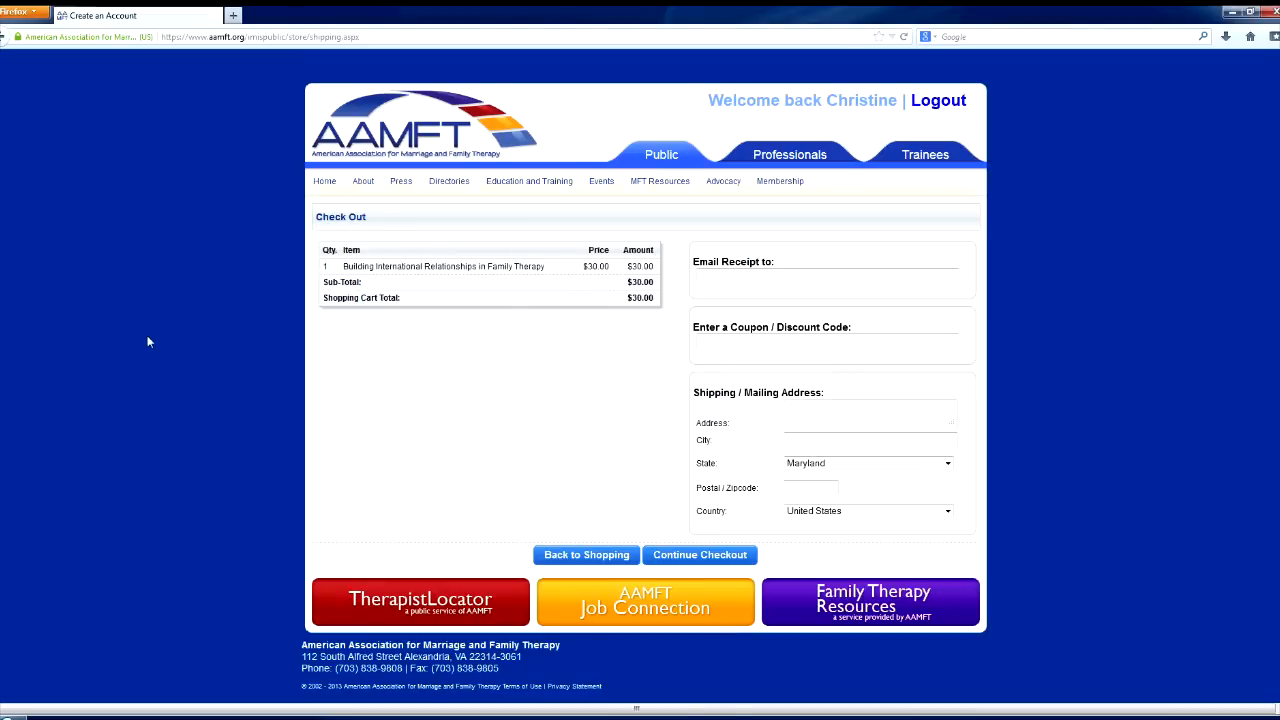
mouse_move(730, 555)
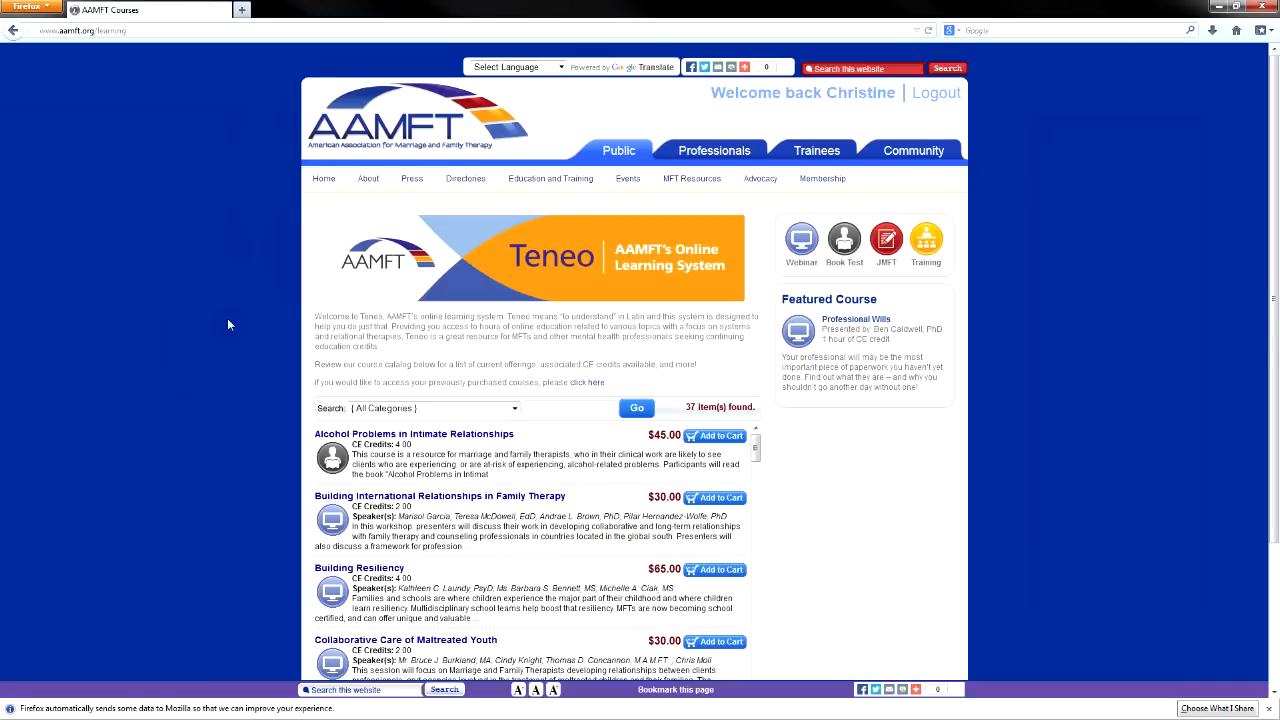
mouse_move(238, 322)
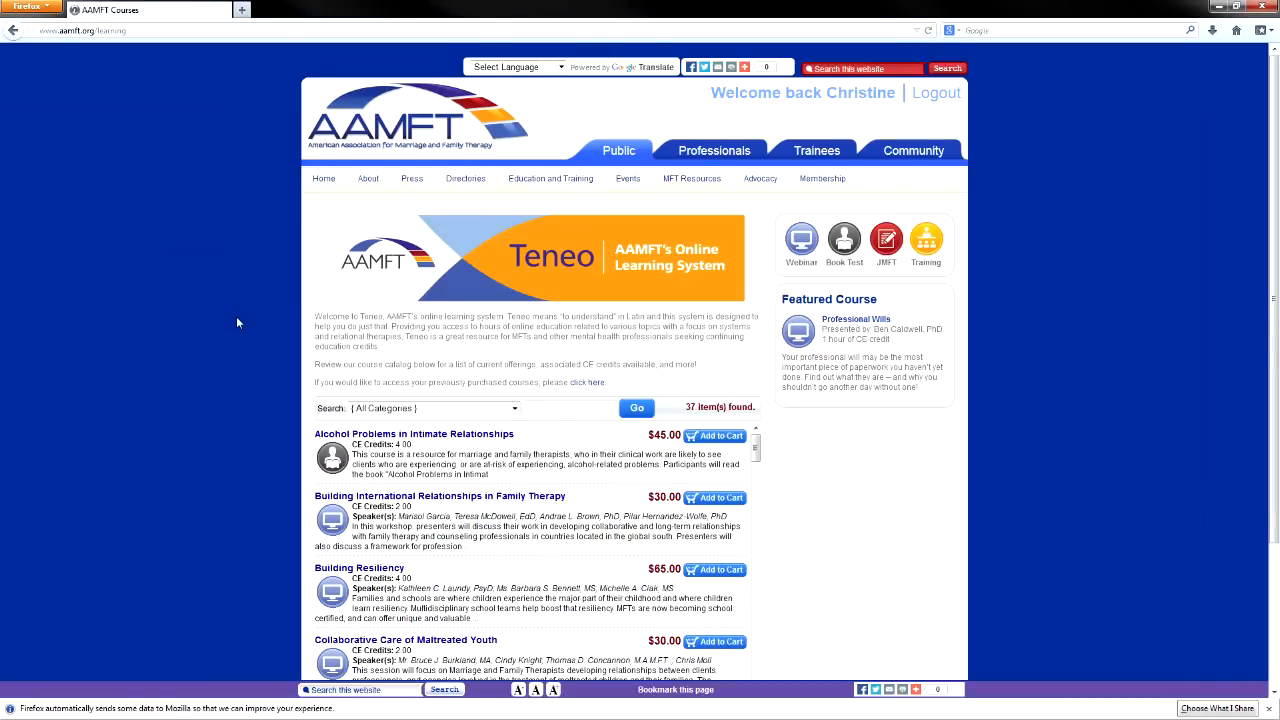
mouse_move(244, 291)
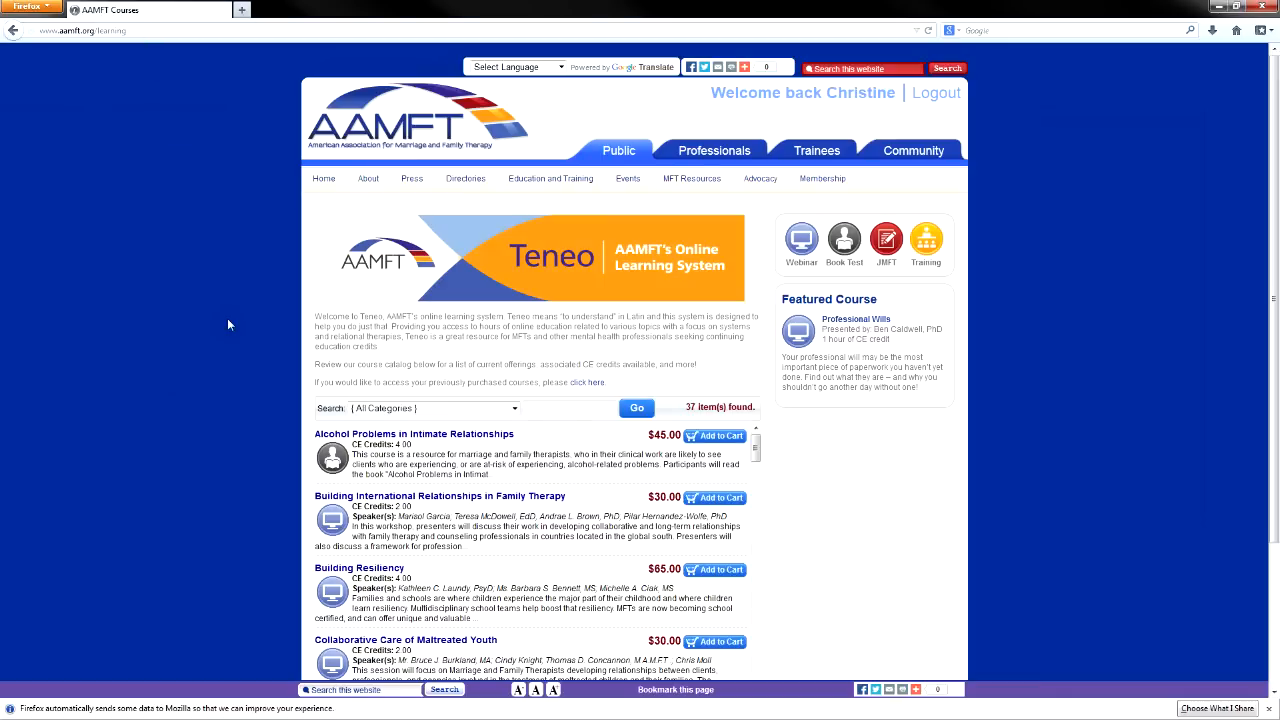
mouse_move(238, 322)
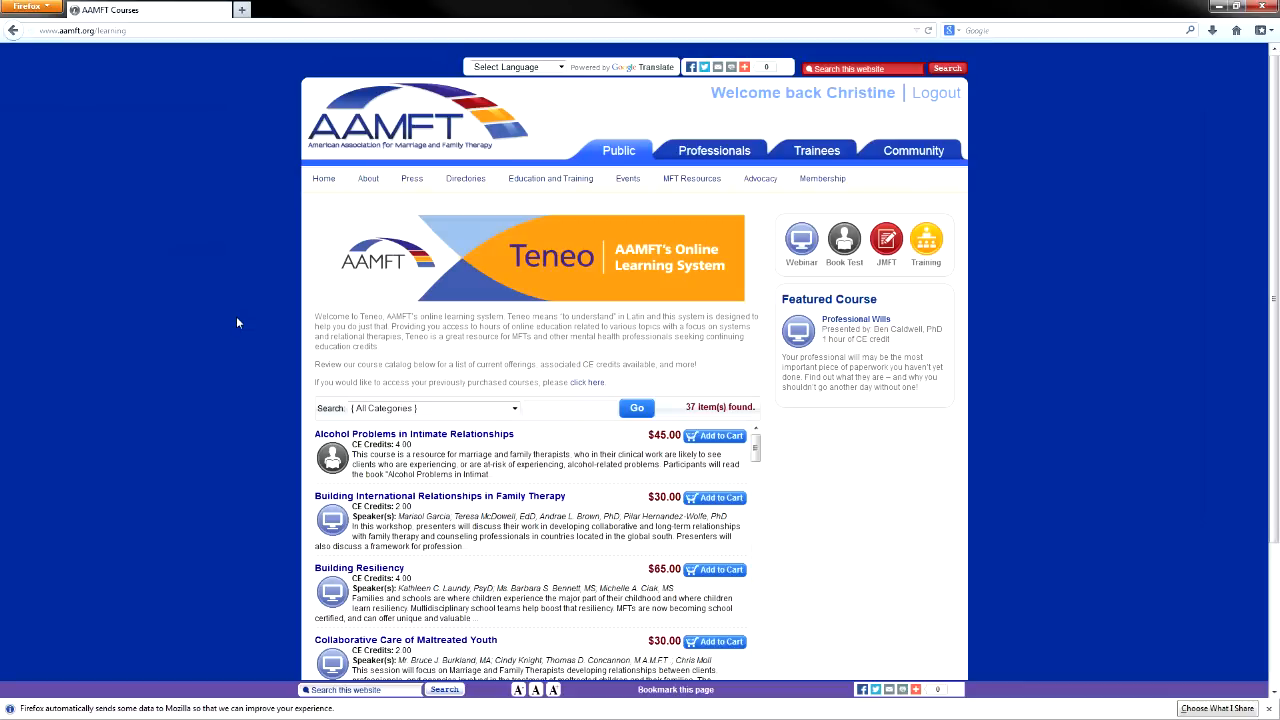
mouse_move(244, 291)
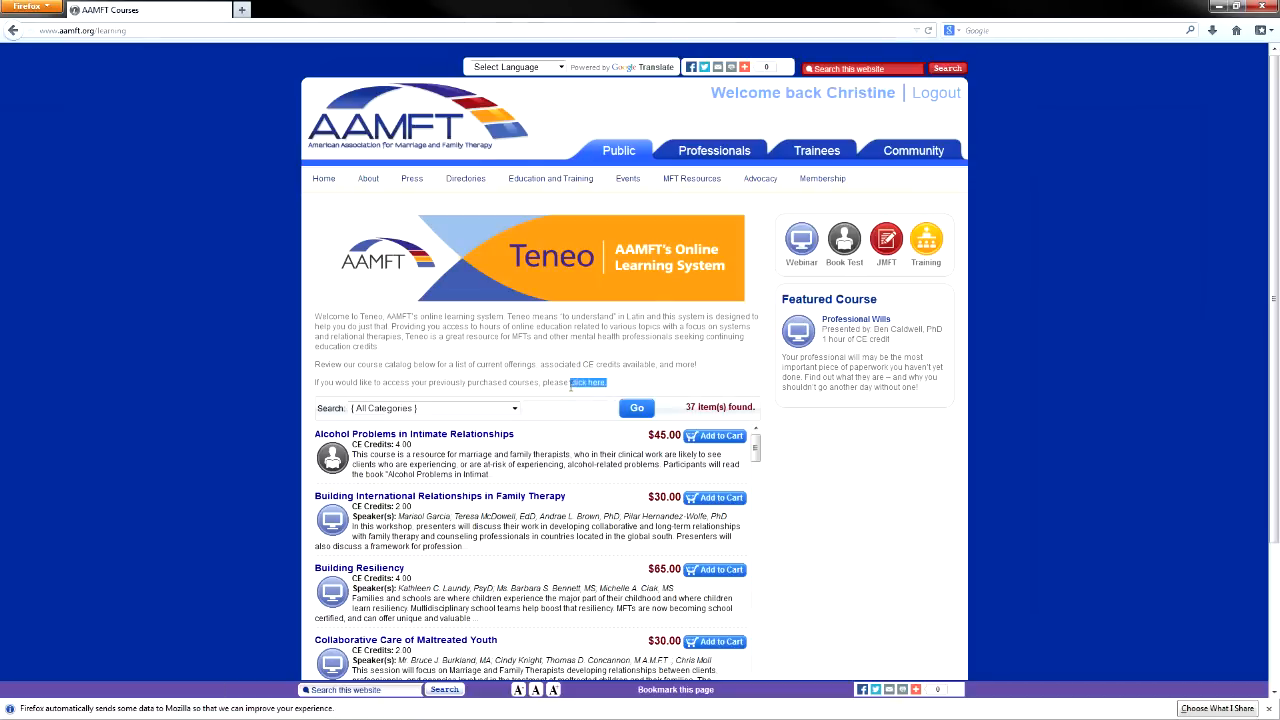
mouse_move(588, 394)
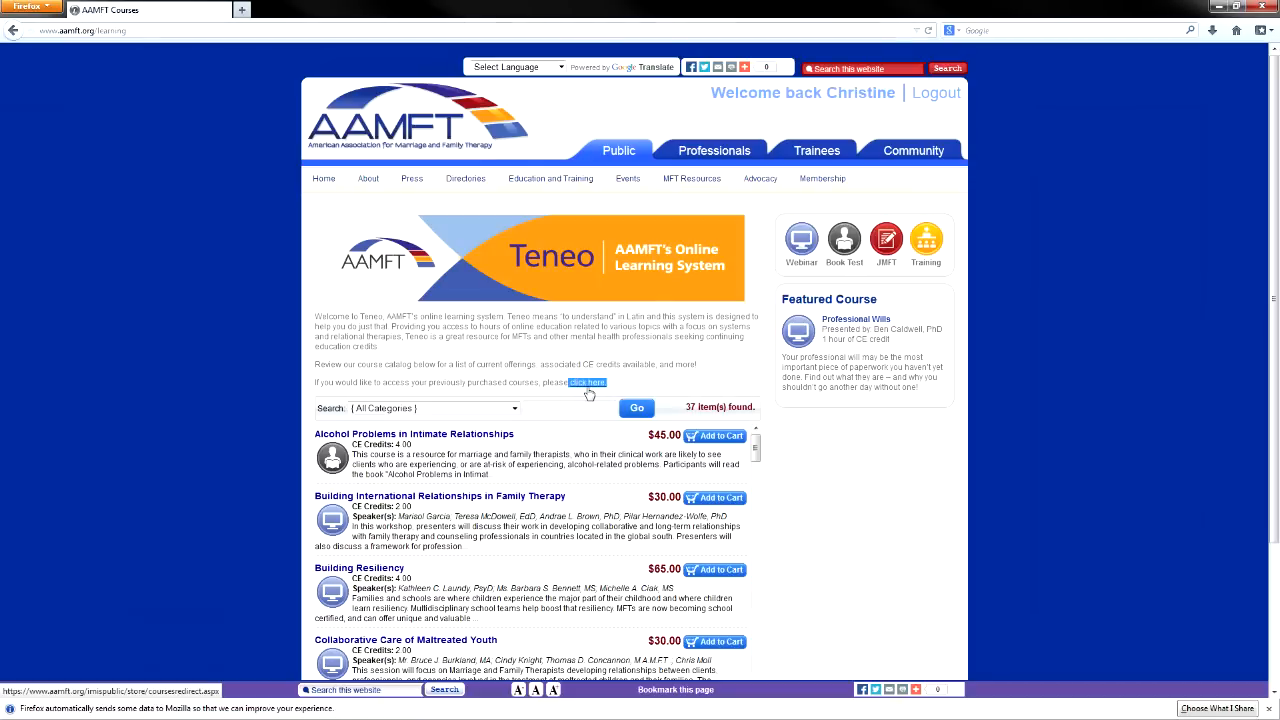
Go to previously purchased courses and scroll through the four courses in My Courses.
click(586, 382)
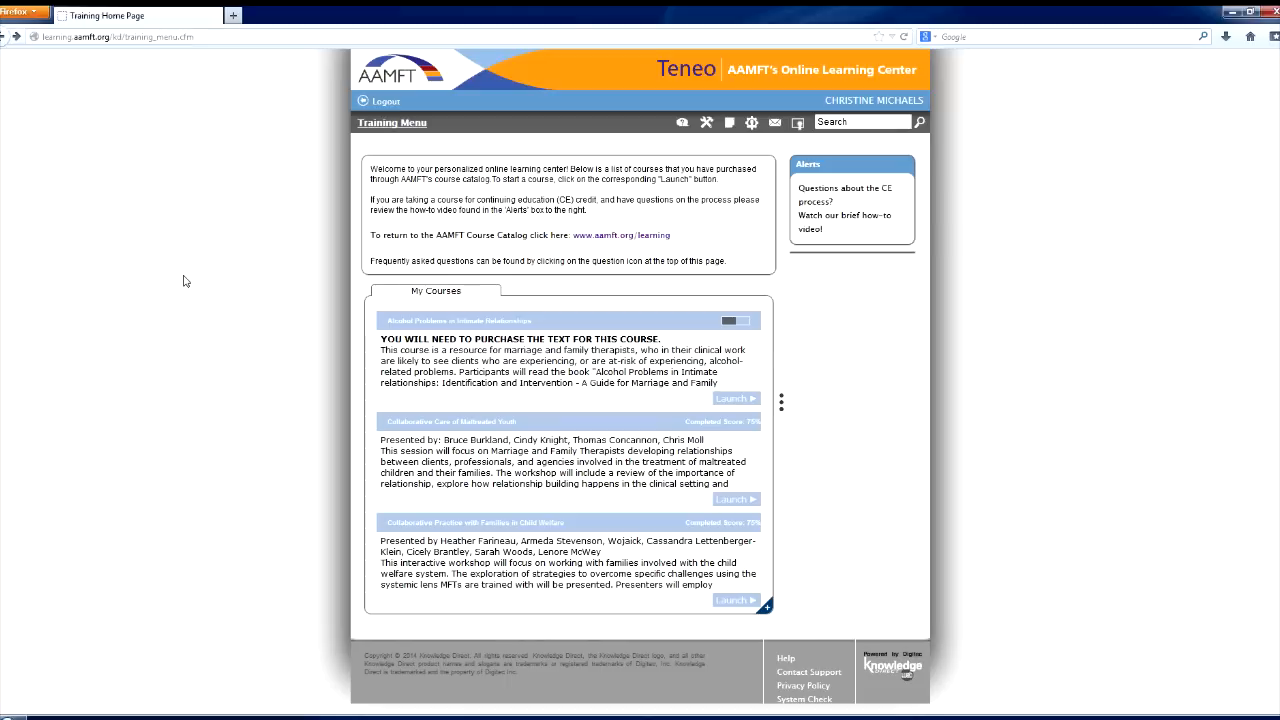
mouse_move(281, 368)
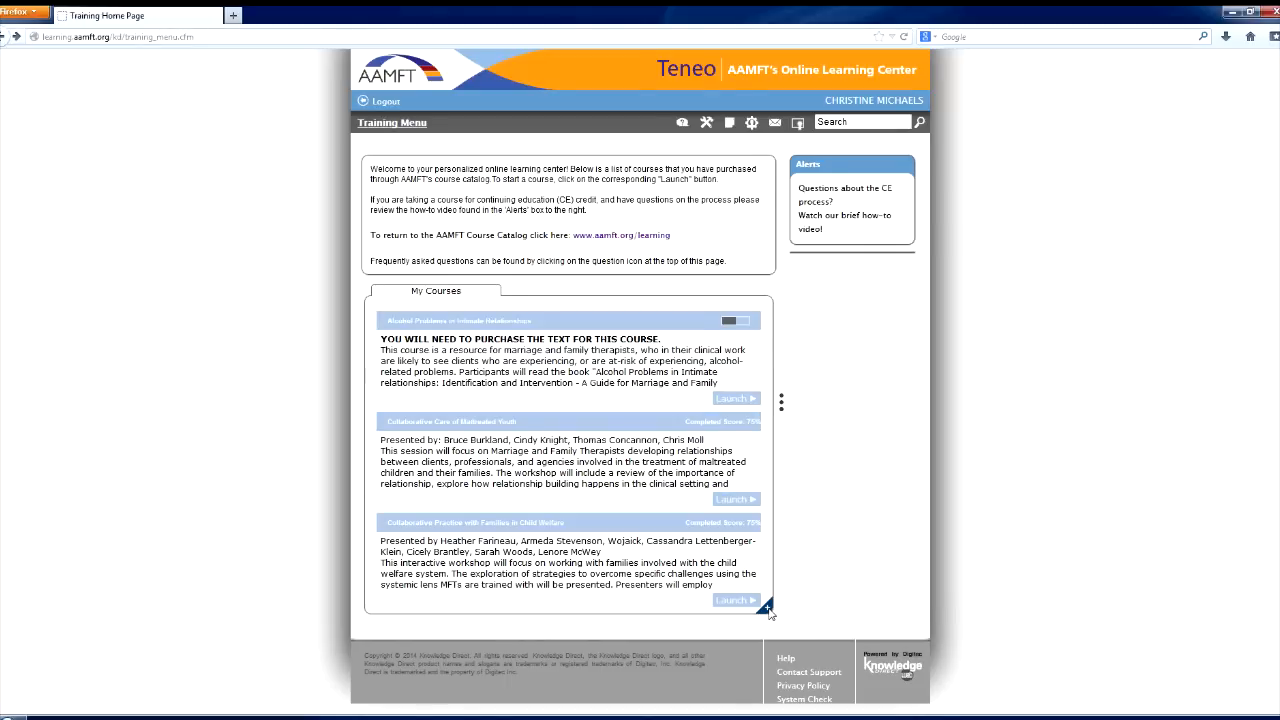
scroll(down, 3)
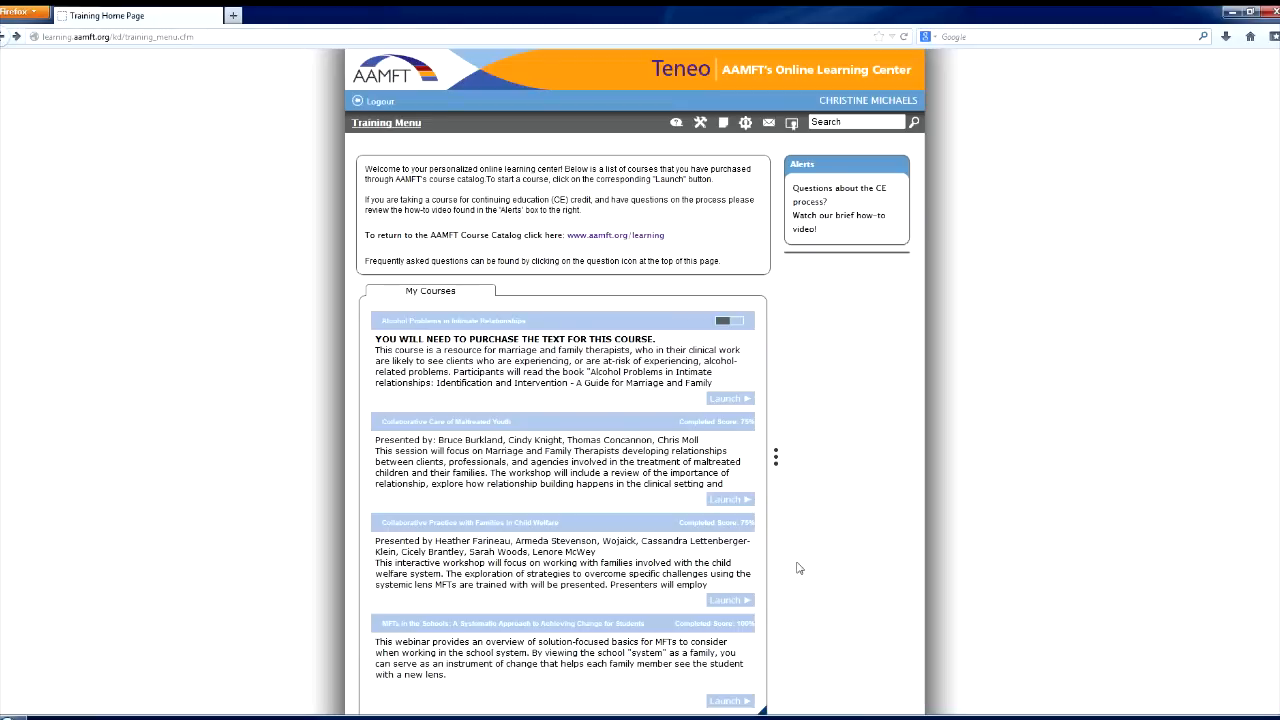
scroll(down, 3)
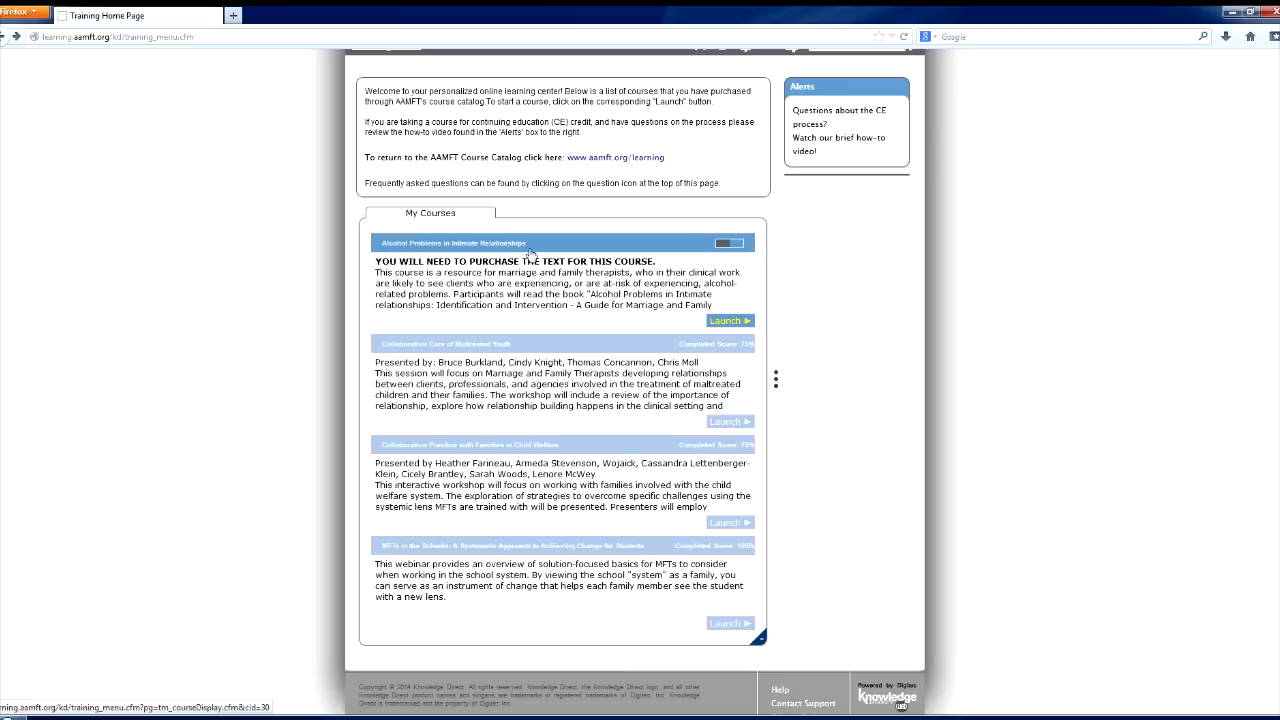
Open the Alcohol Problems in Intimate Relationships course page.
click(730, 320)
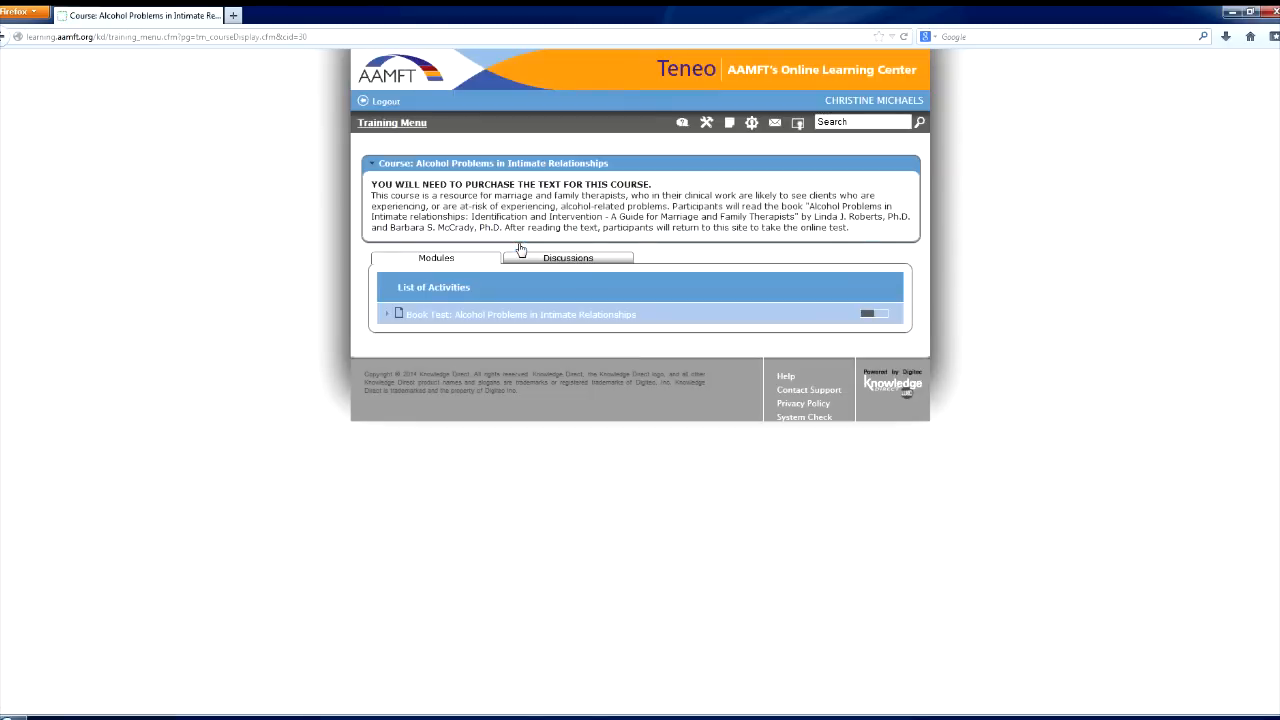
mouse_move(513, 251)
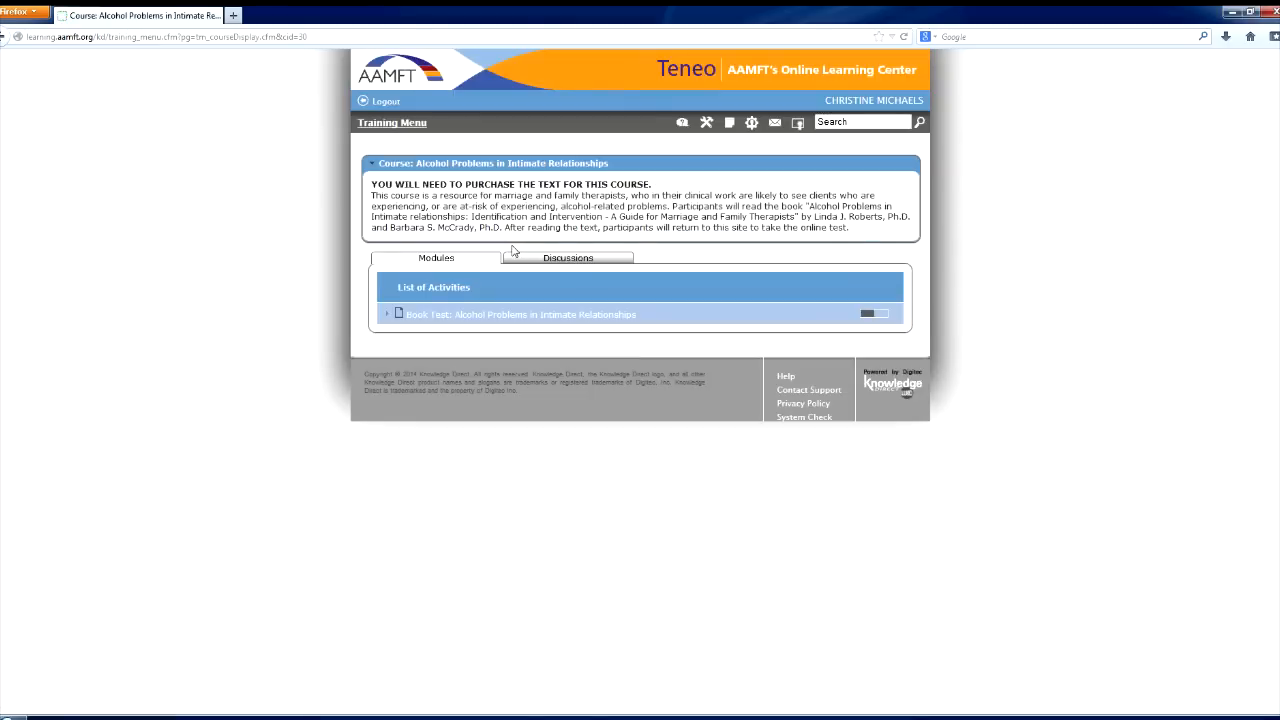
mouse_move(484, 262)
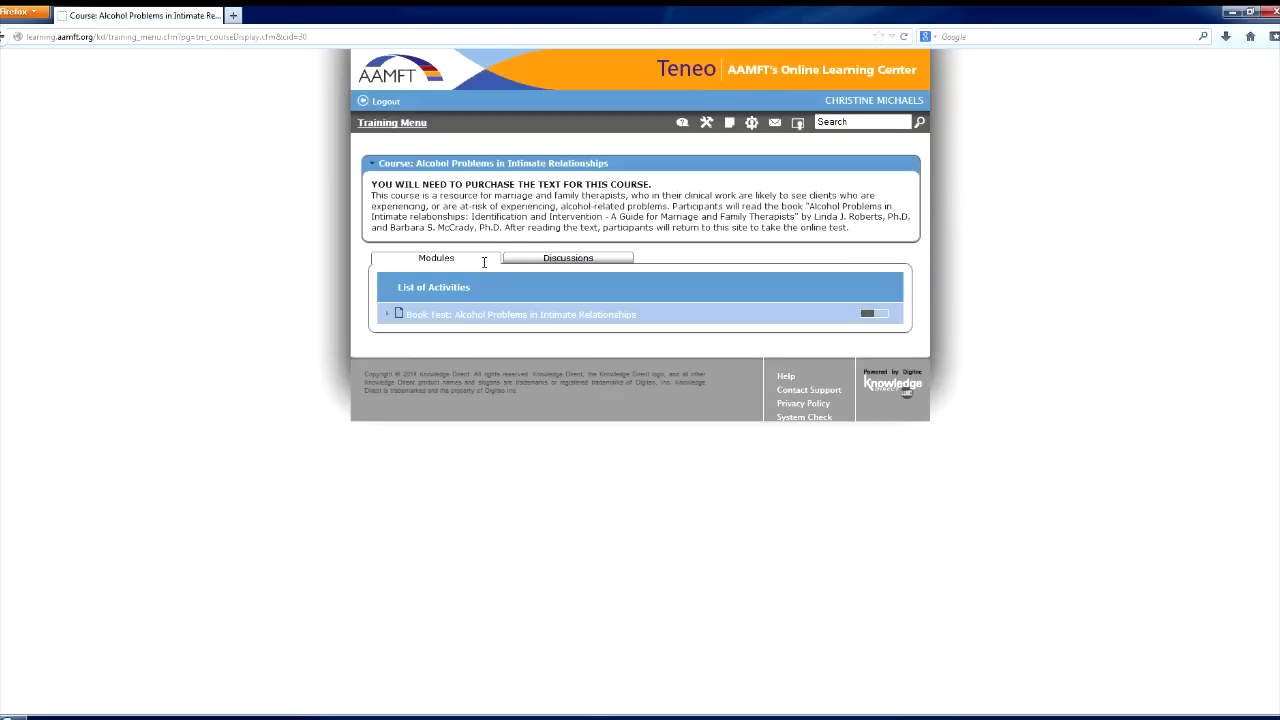
mouse_move(550, 261)
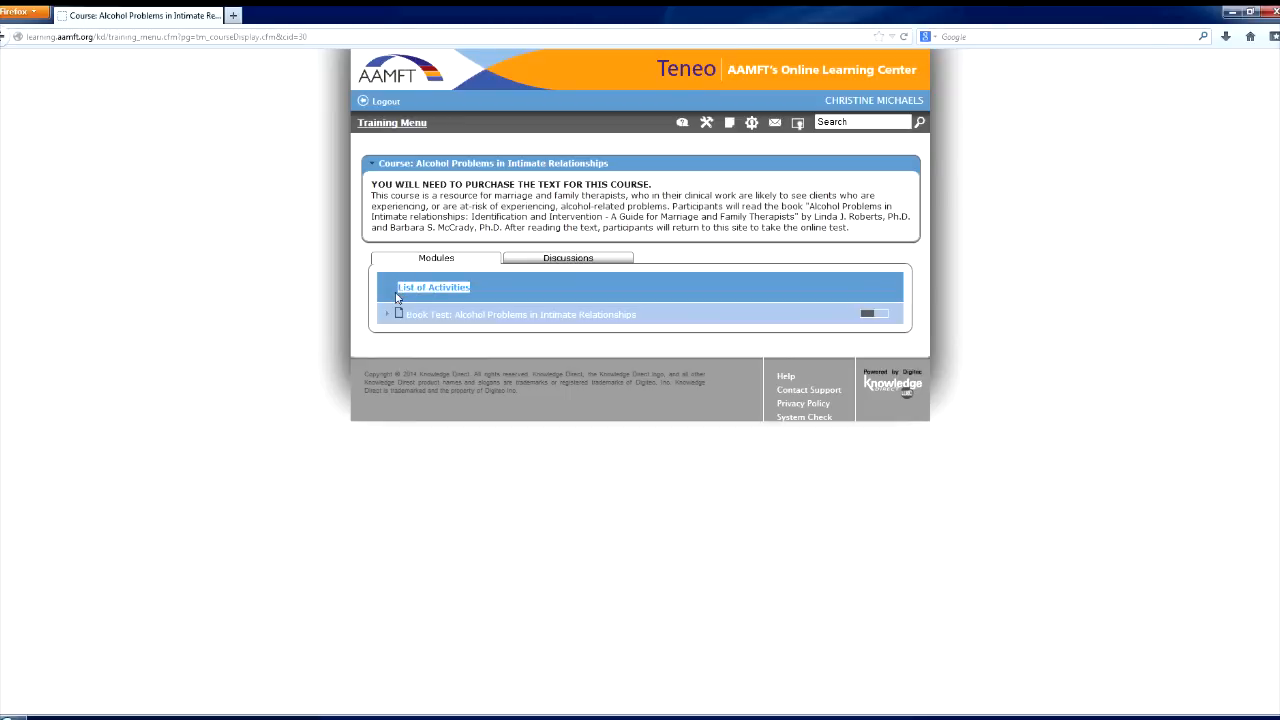
mouse_move(547, 320)
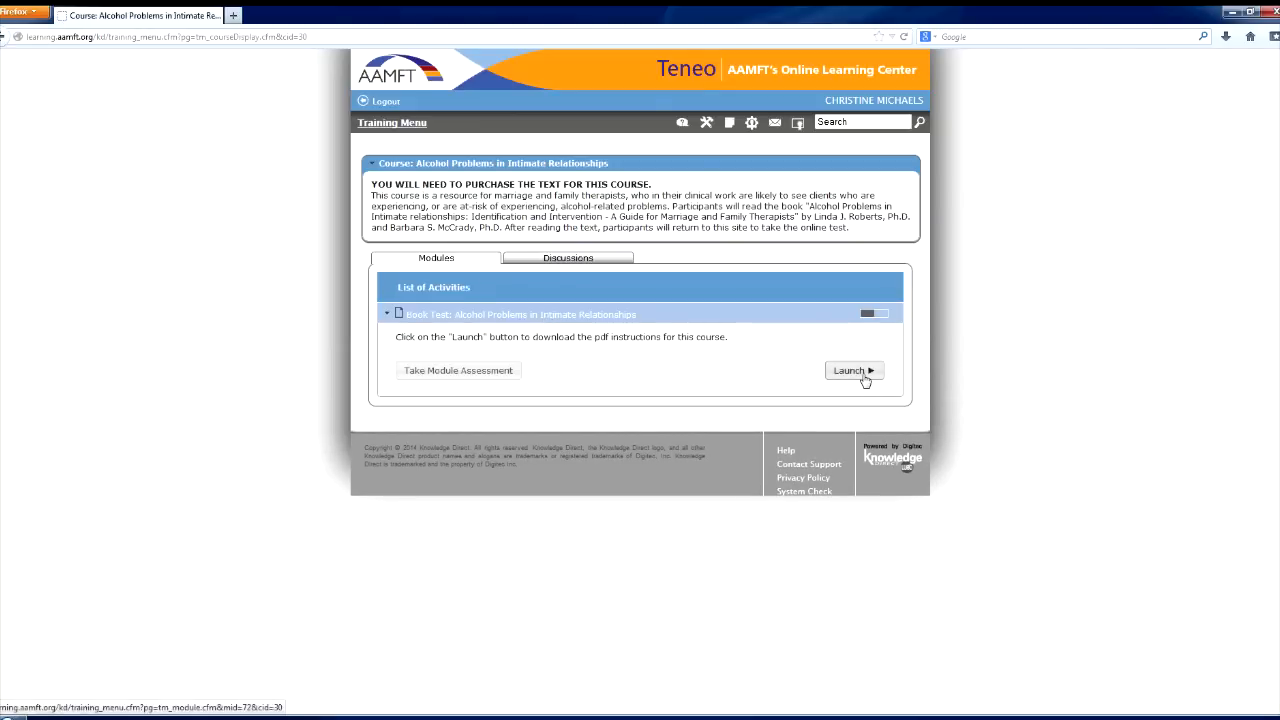
View the Book Test PDF instructions, then expand the Book Test activity row.
click(853, 370)
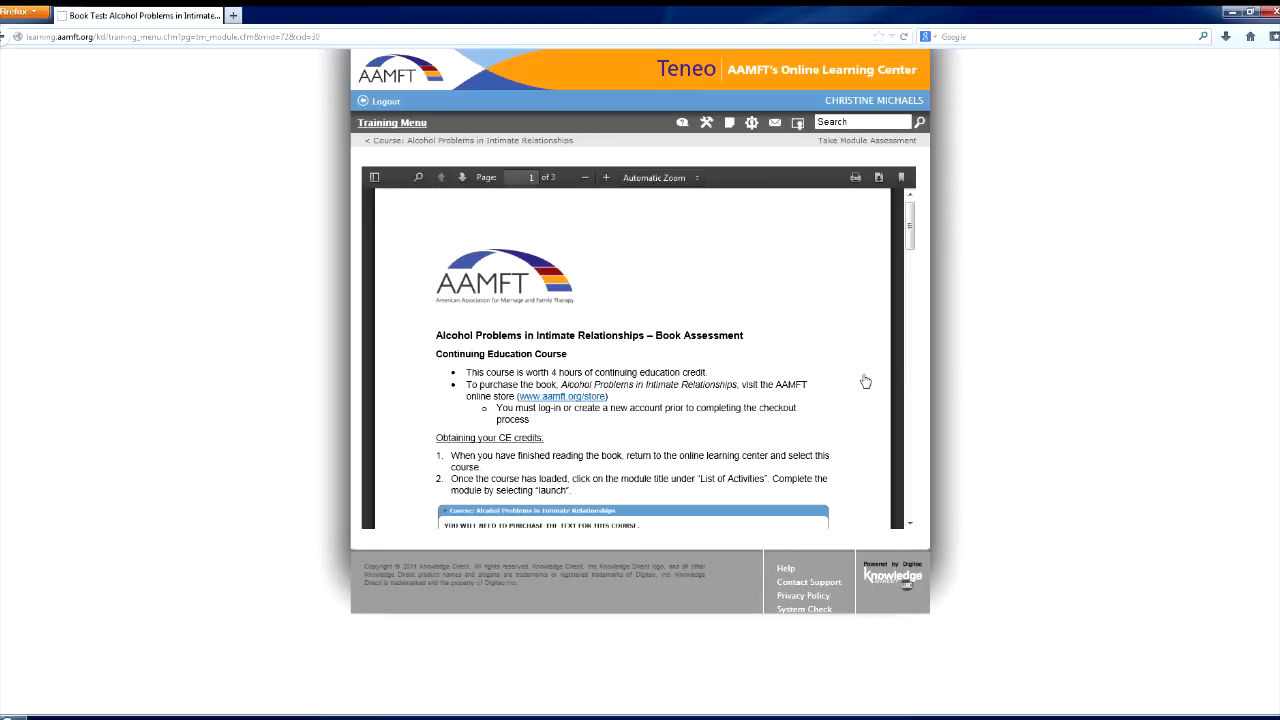
mouse_move(864, 379)
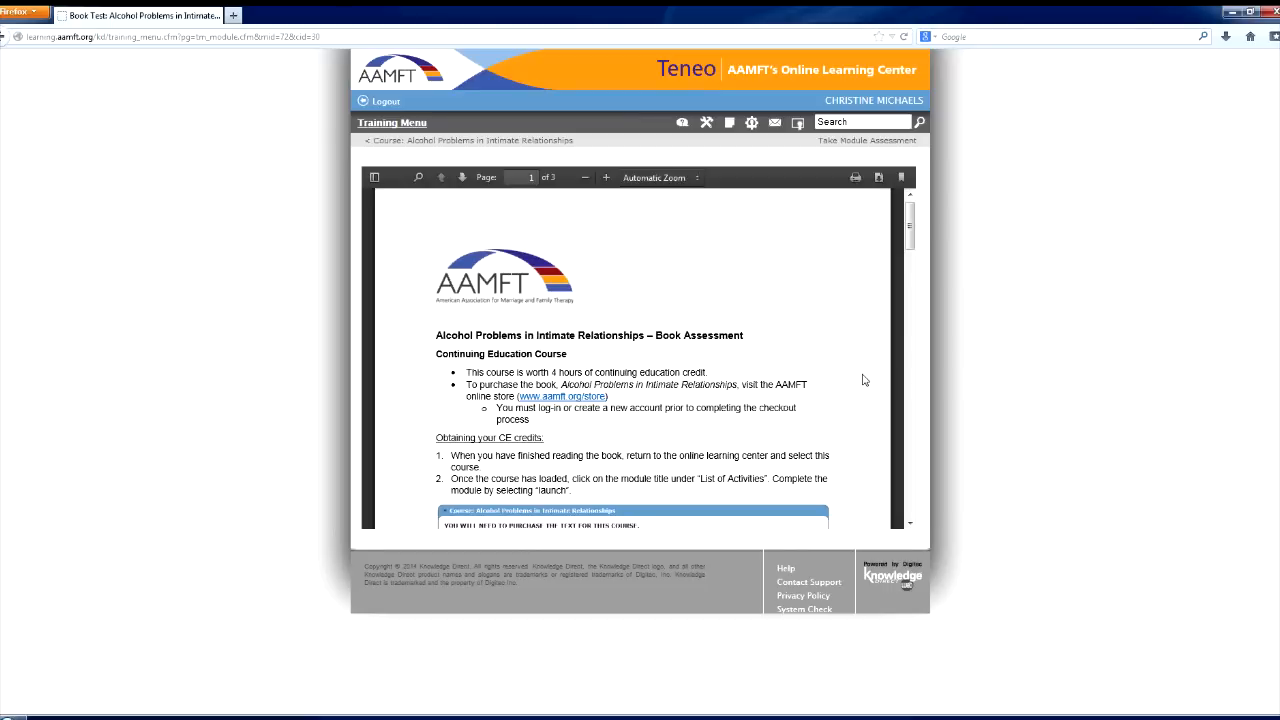
mouse_move(858, 380)
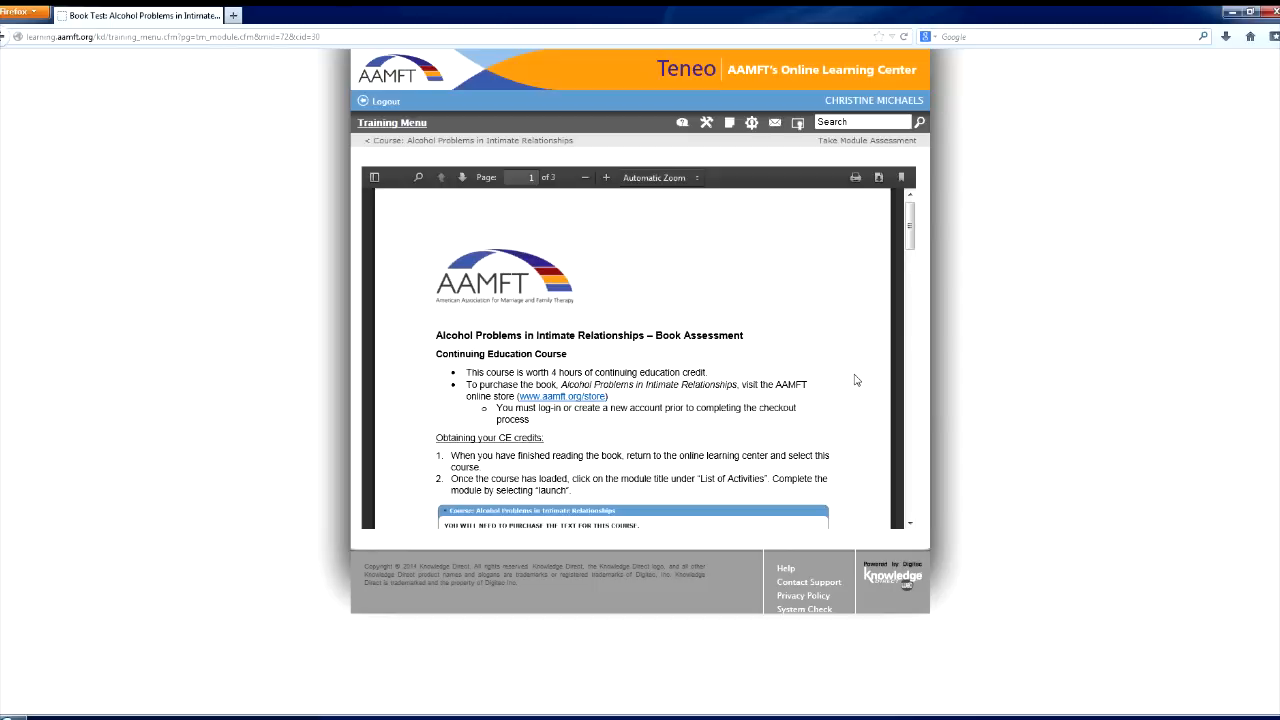
mouse_move(290, 326)
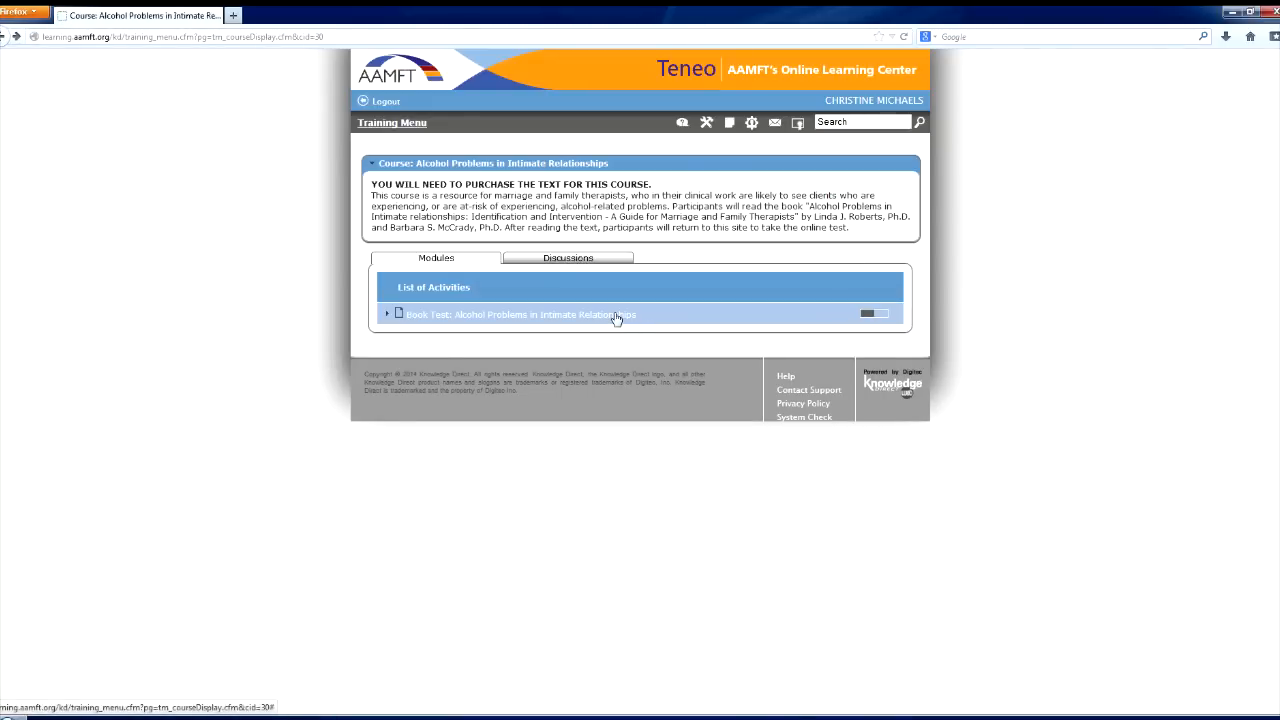
click(513, 314)
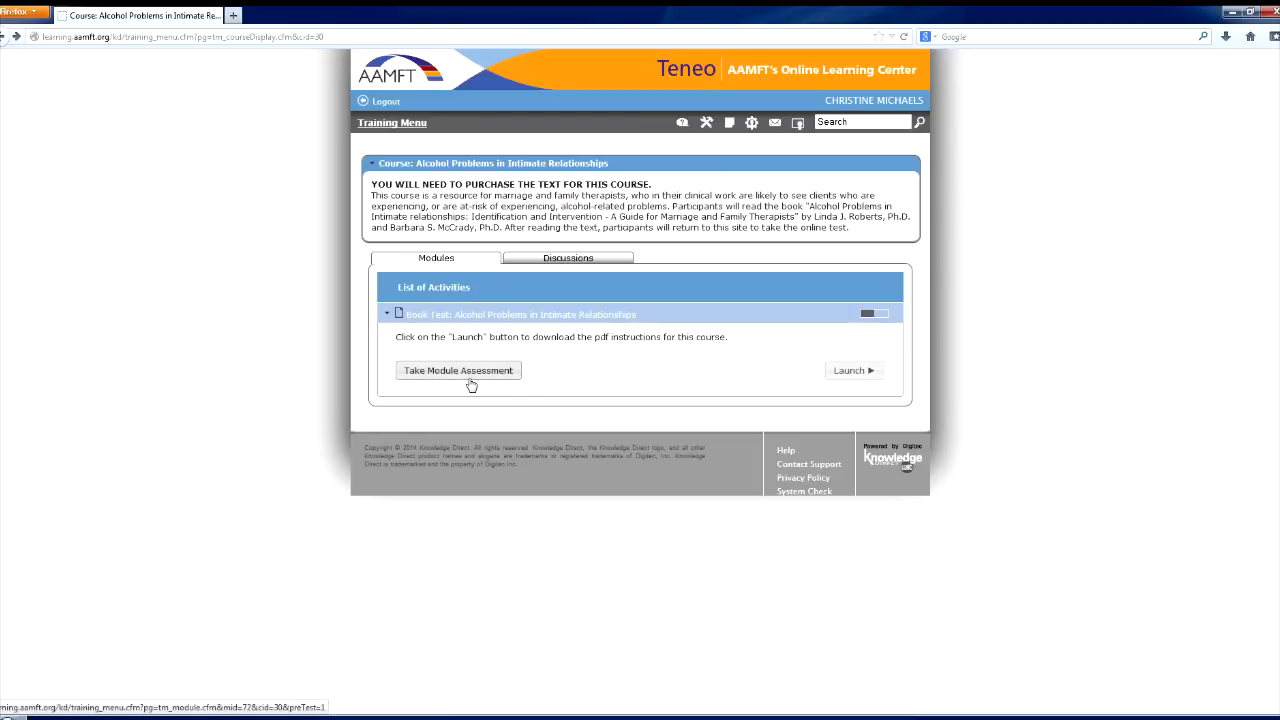
Take the Book Test assessment answering Yes, score 100%, and return to the activity list.
click(458, 370)
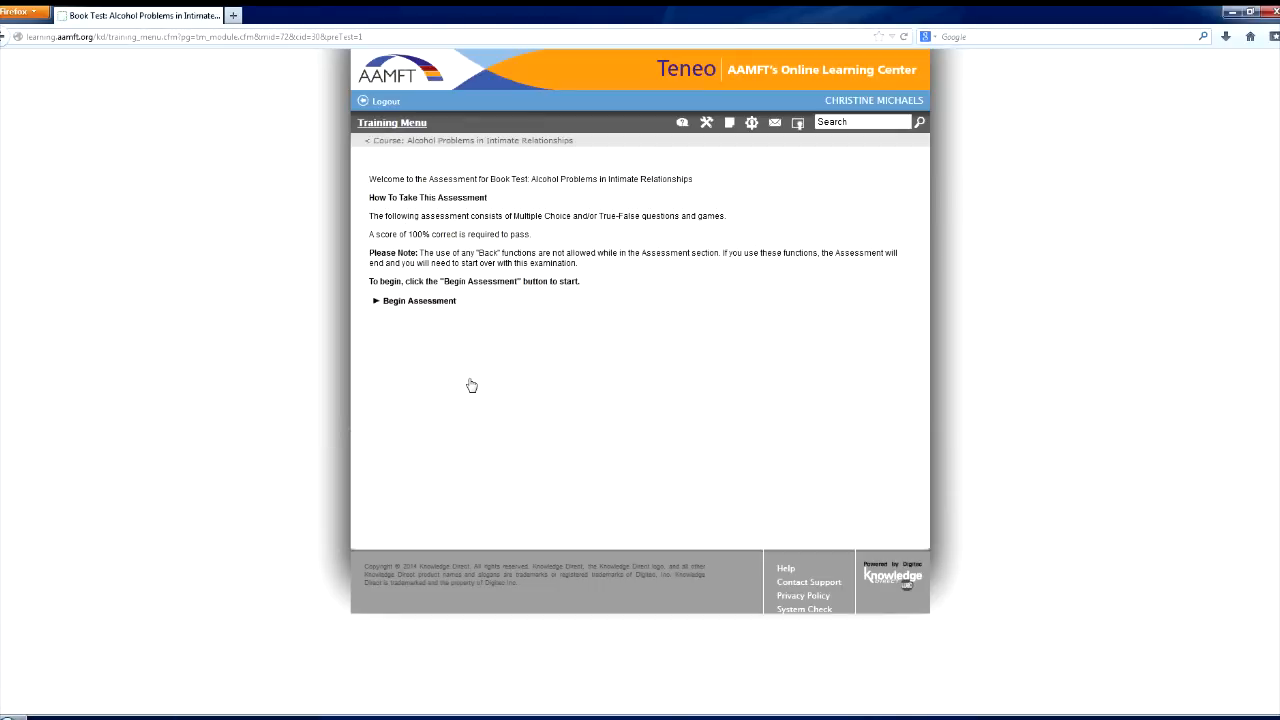
click(419, 301)
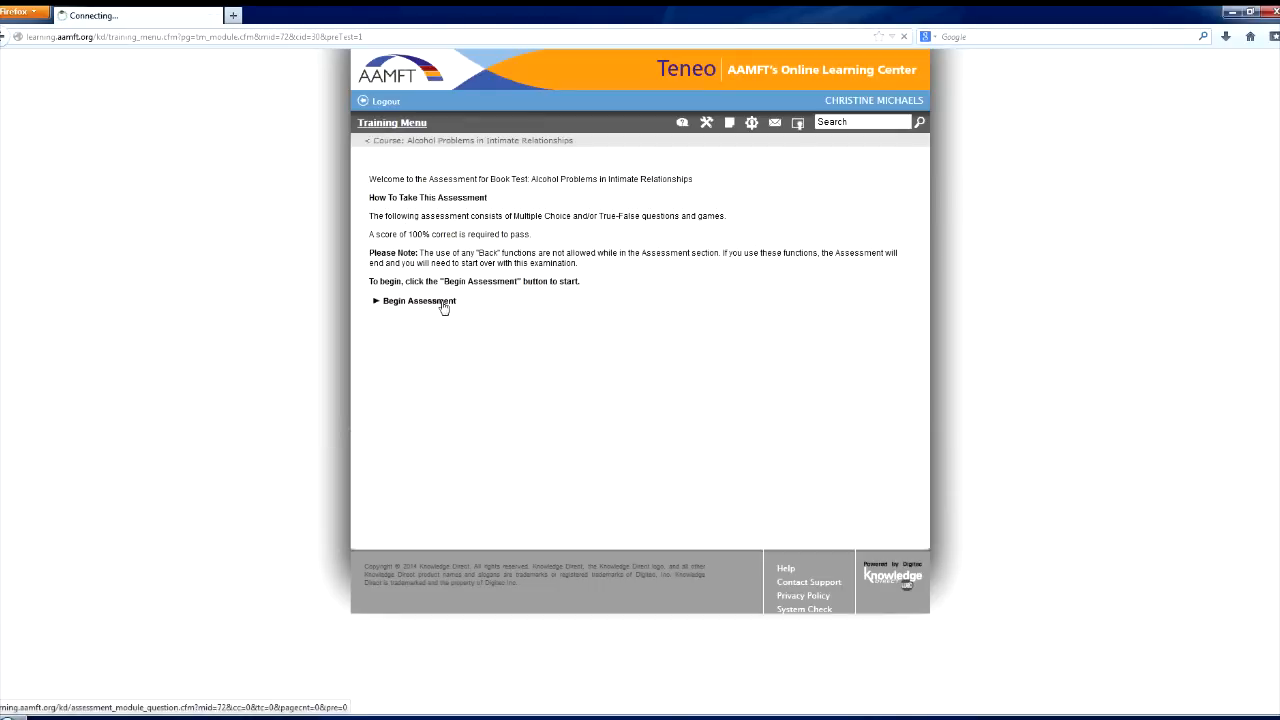
click(418, 301)
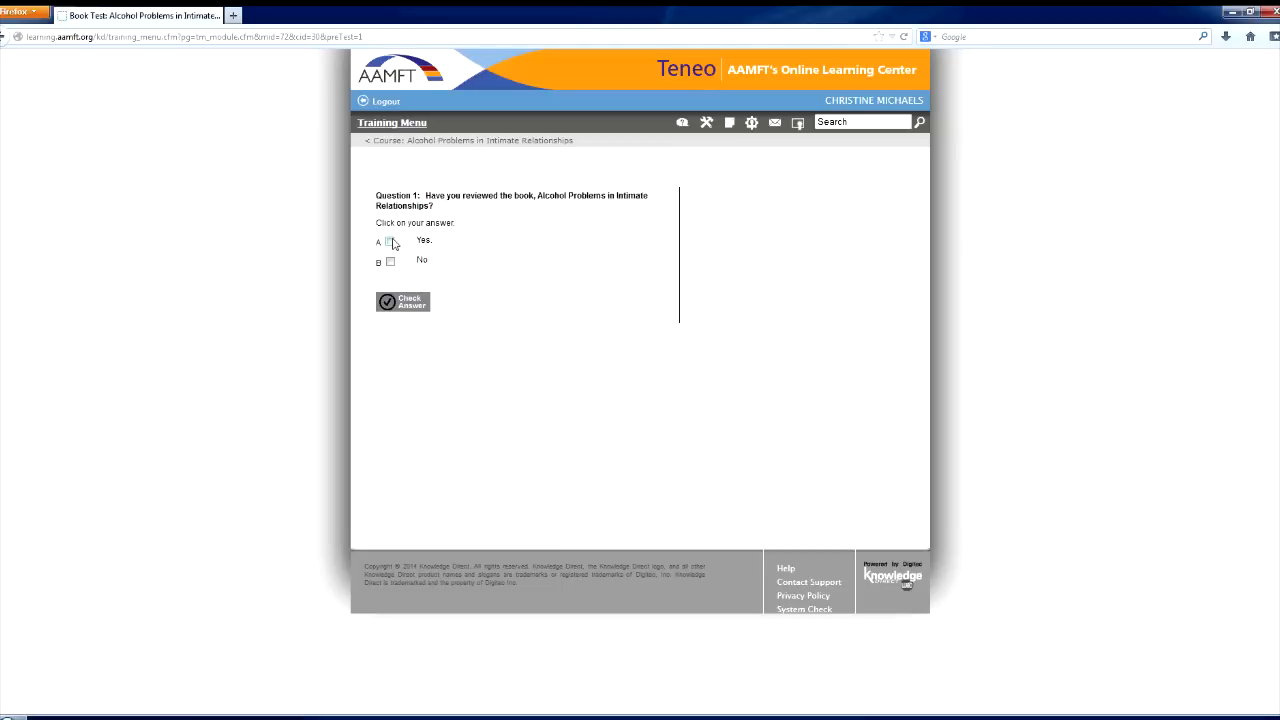
click(402, 302)
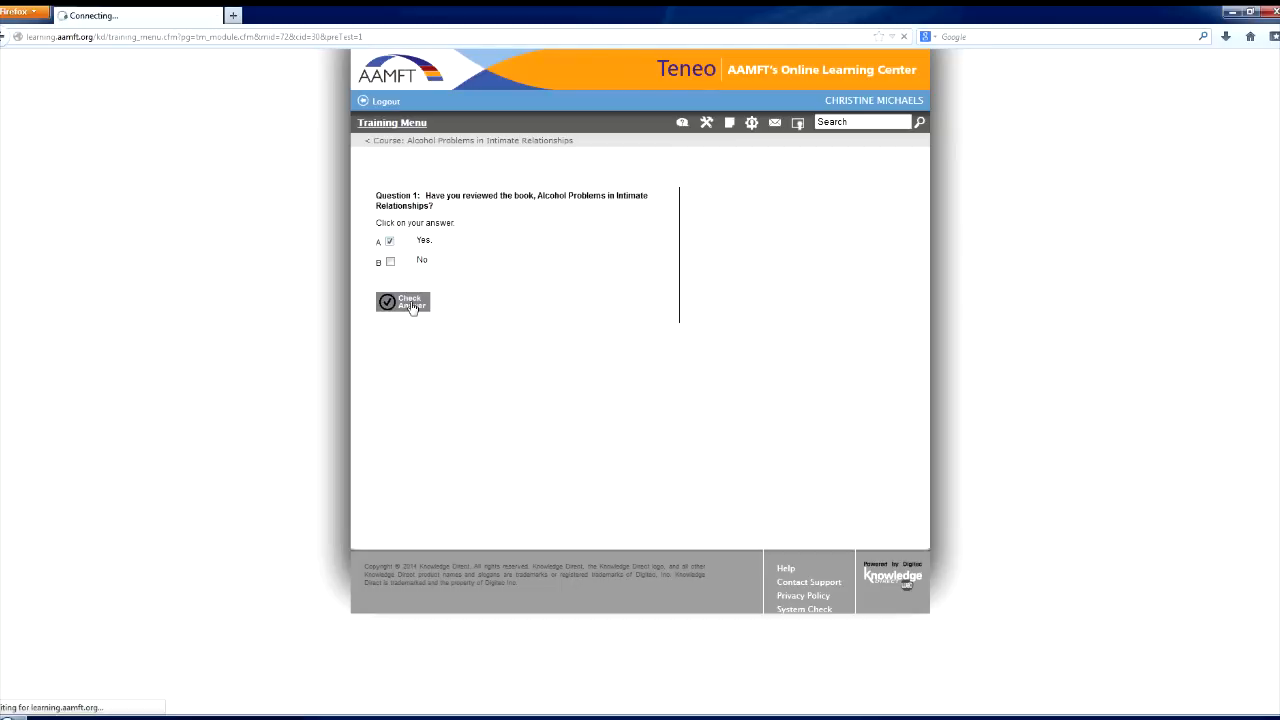
click(402, 302)
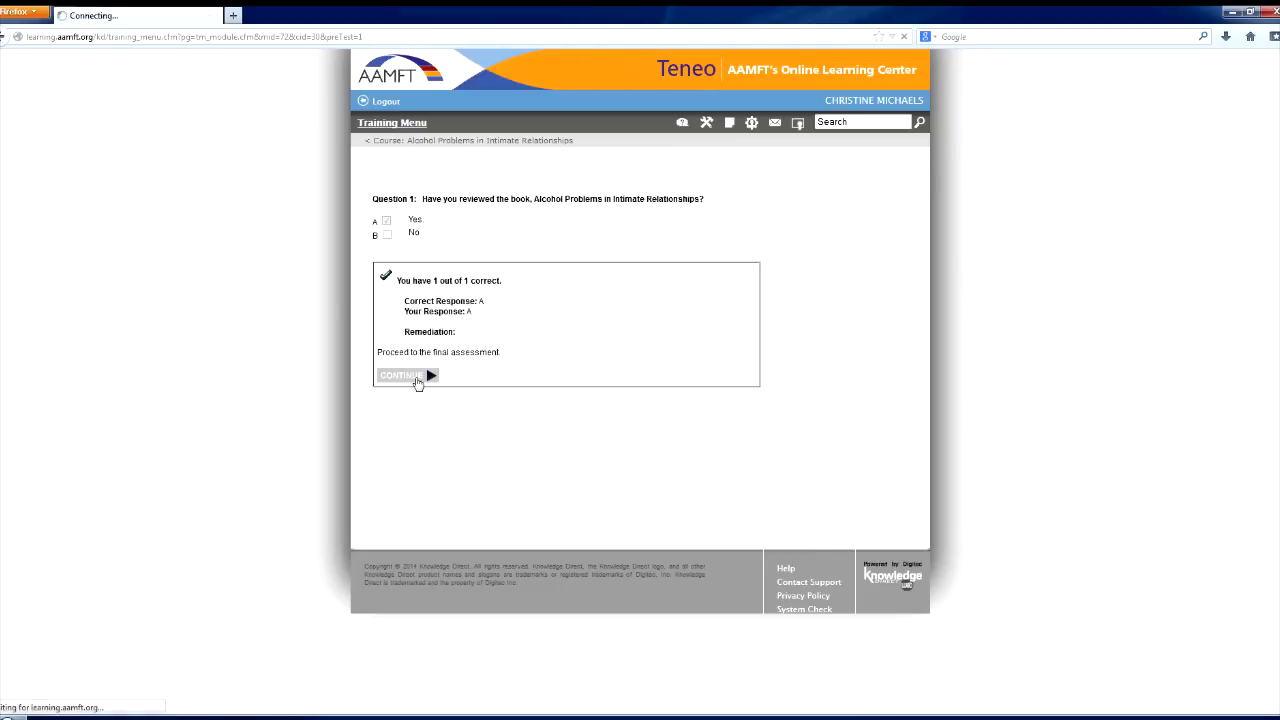
click(400, 375)
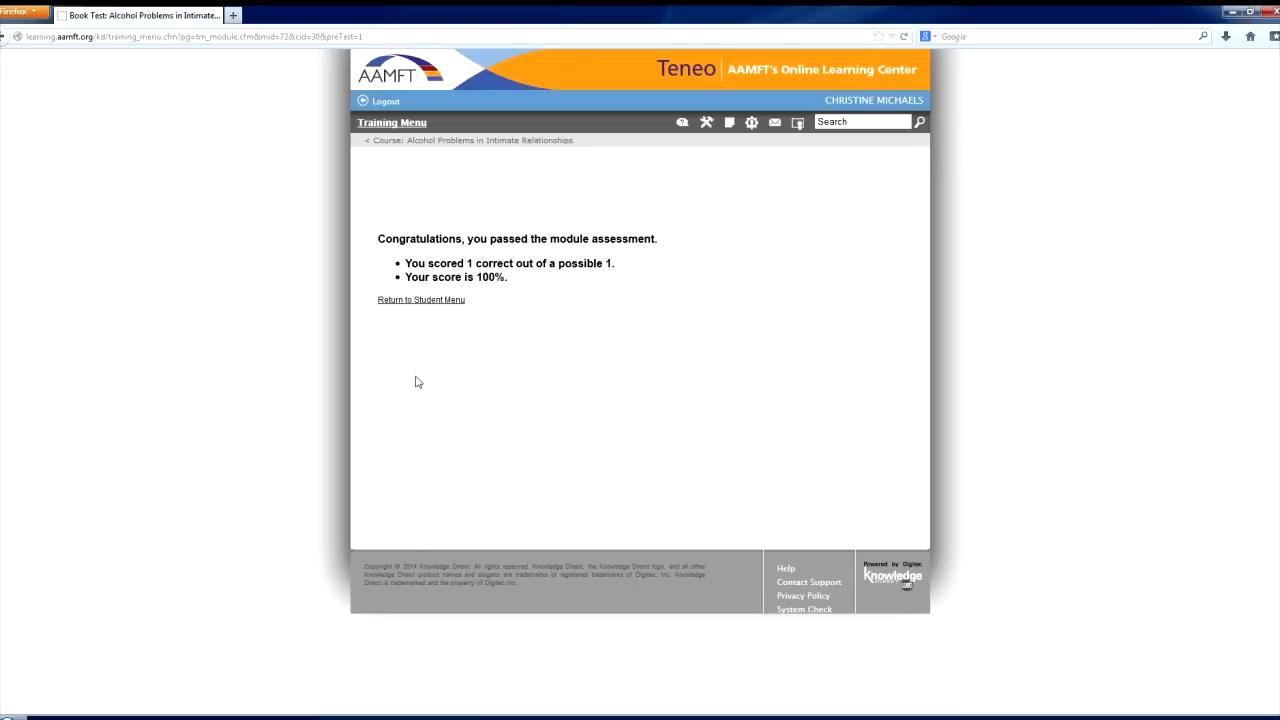
mouse_move(425, 303)
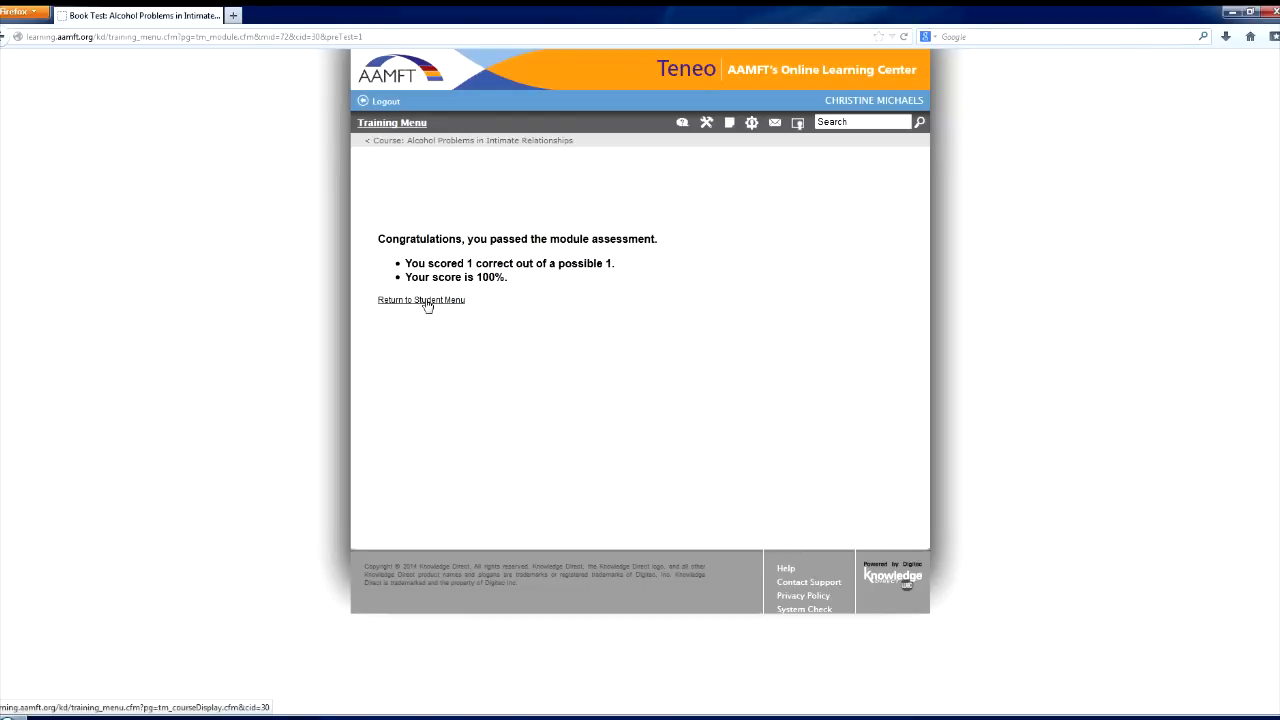
click(422, 299)
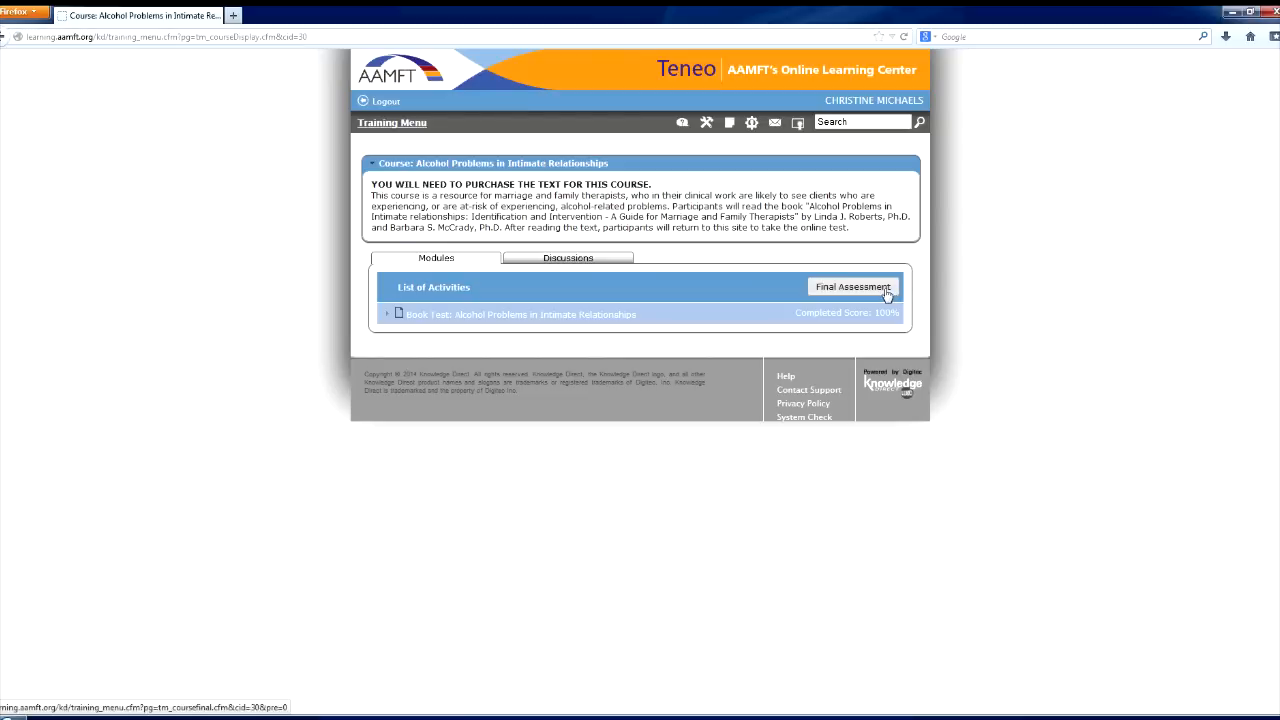
Open the final assessment, highlight its 12-of-15 passing requirement, and start it.
click(853, 287)
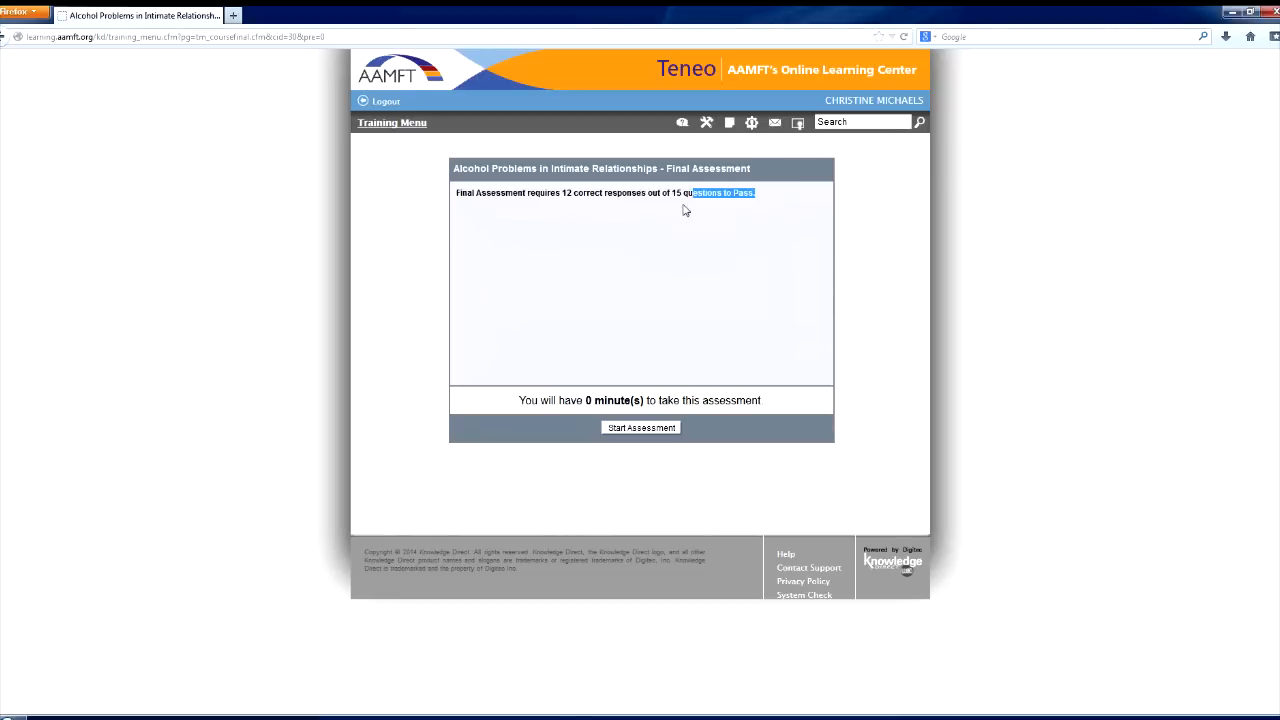
drag(687, 192, 447, 193)
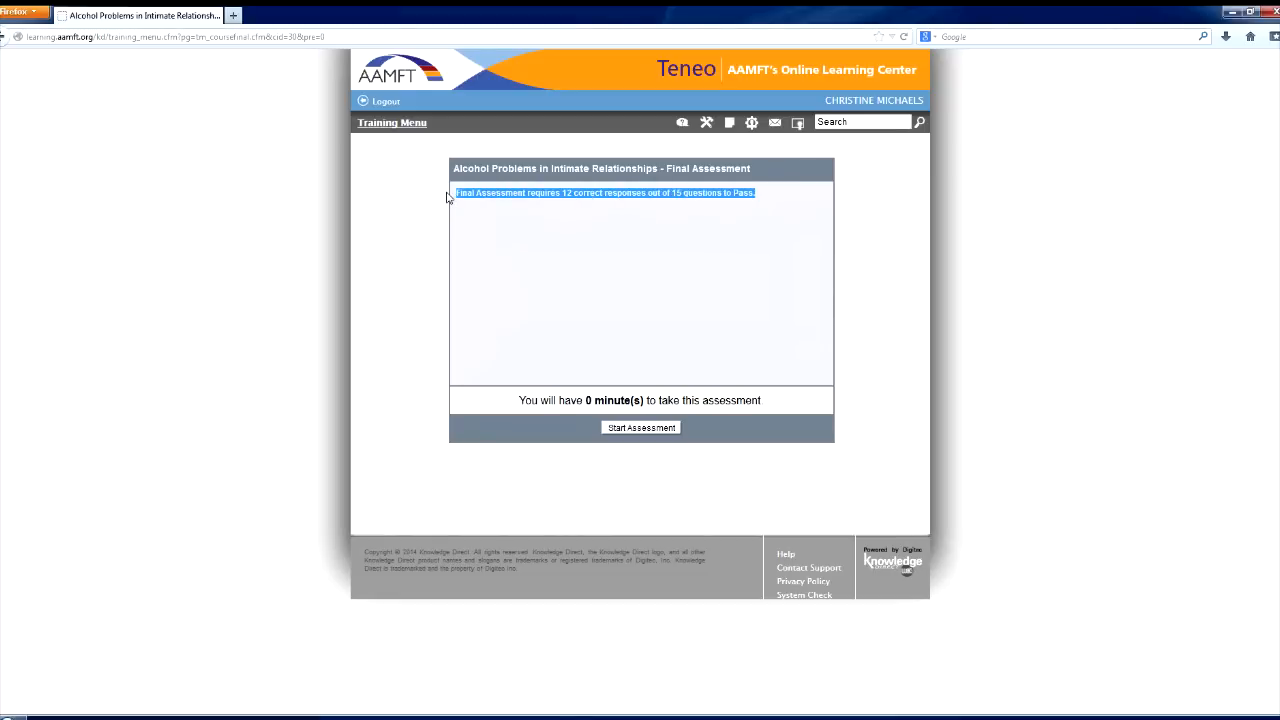
click(640, 427)
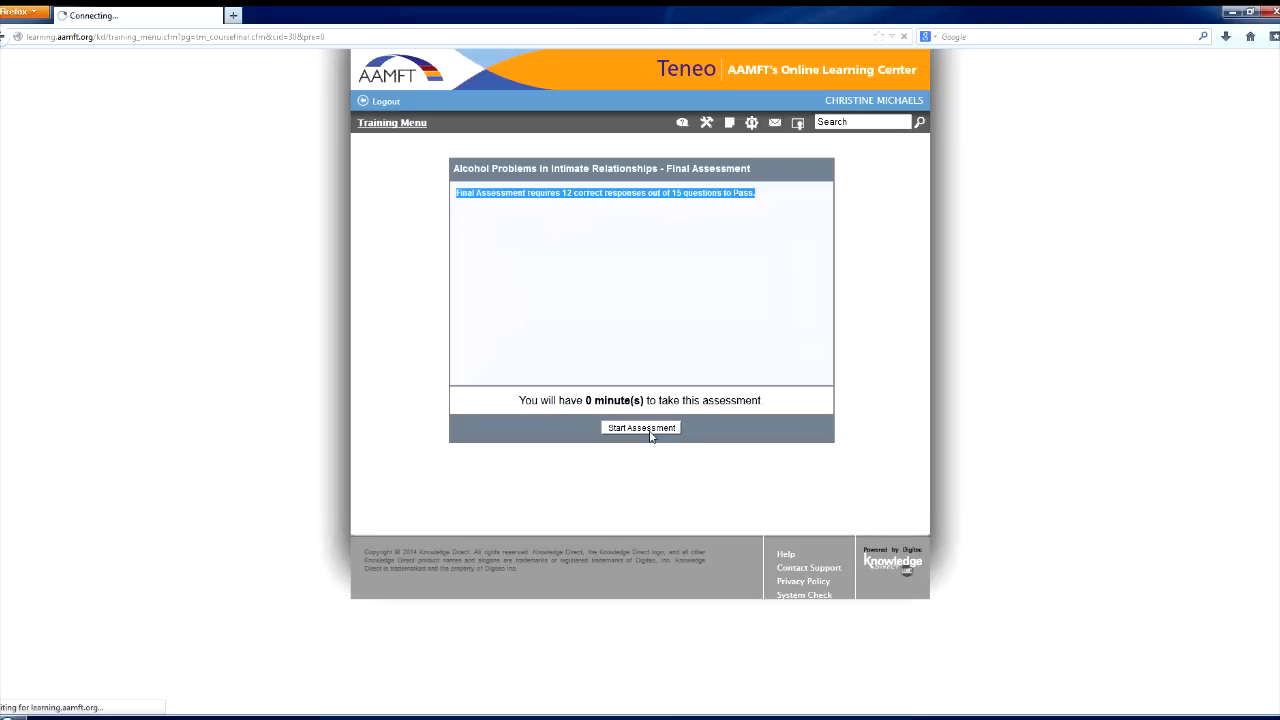
click(640, 427)
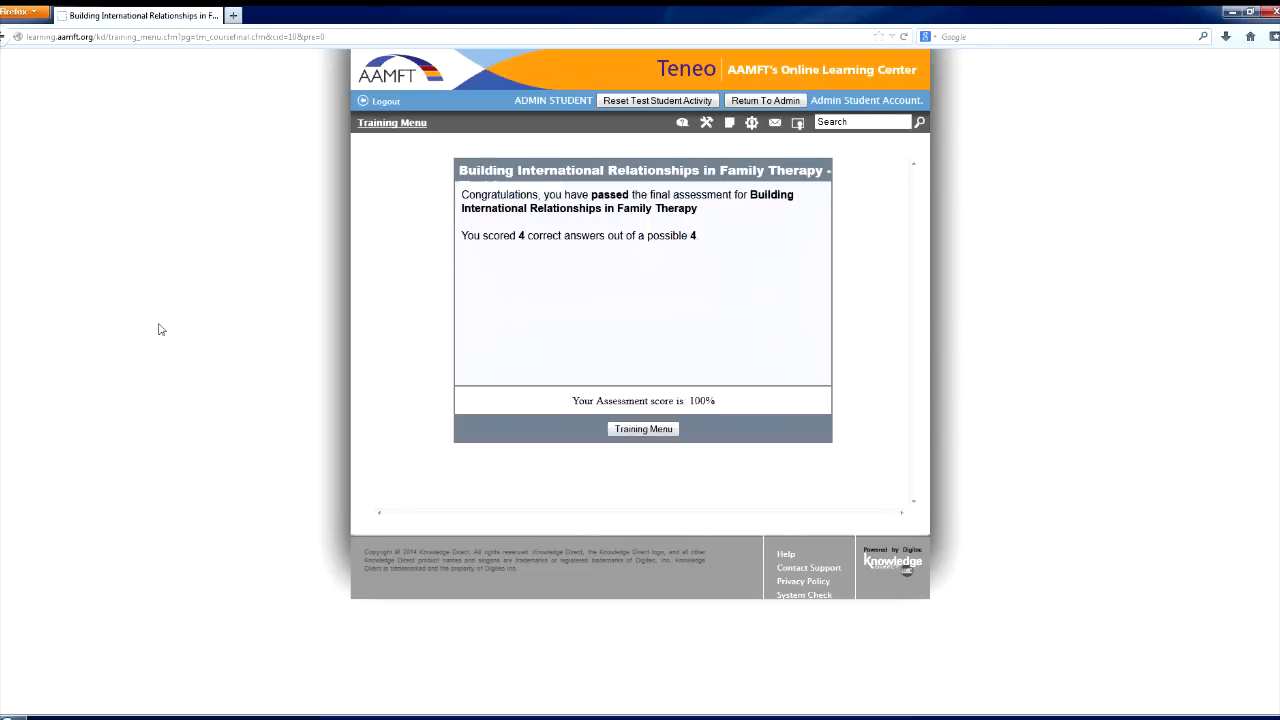
mouse_move(343, 396)
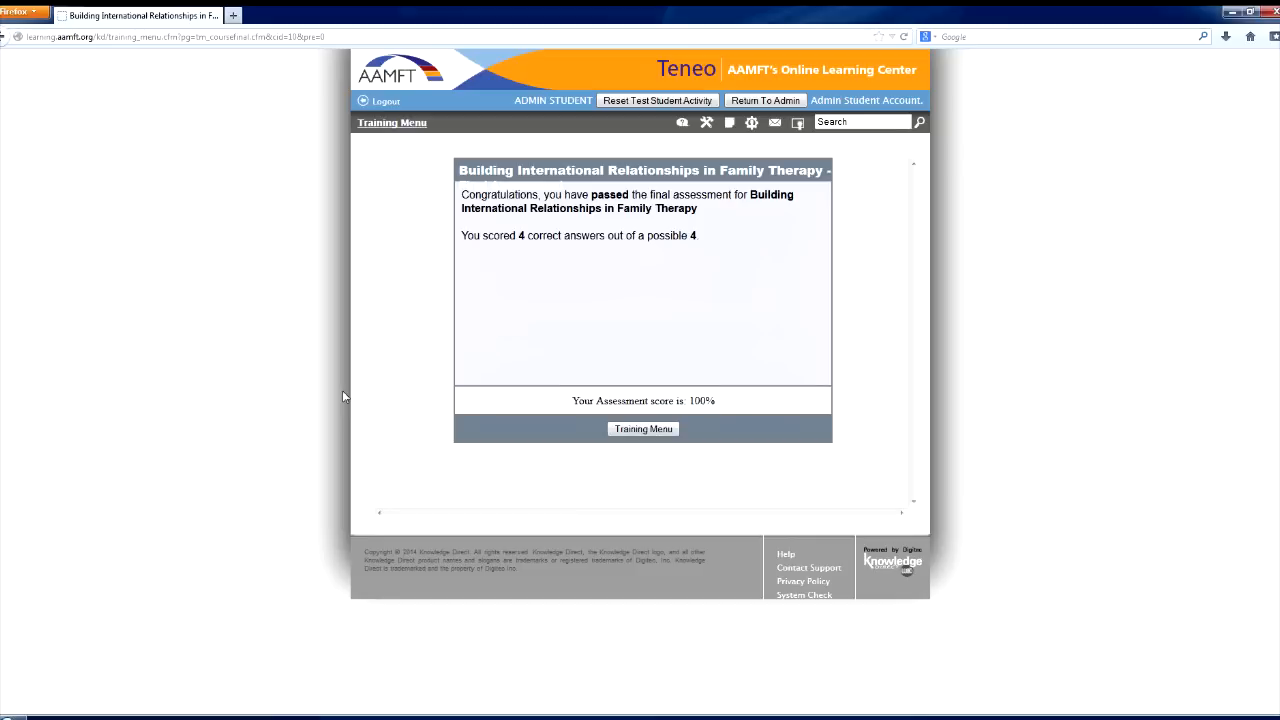
mouse_move(703, 517)
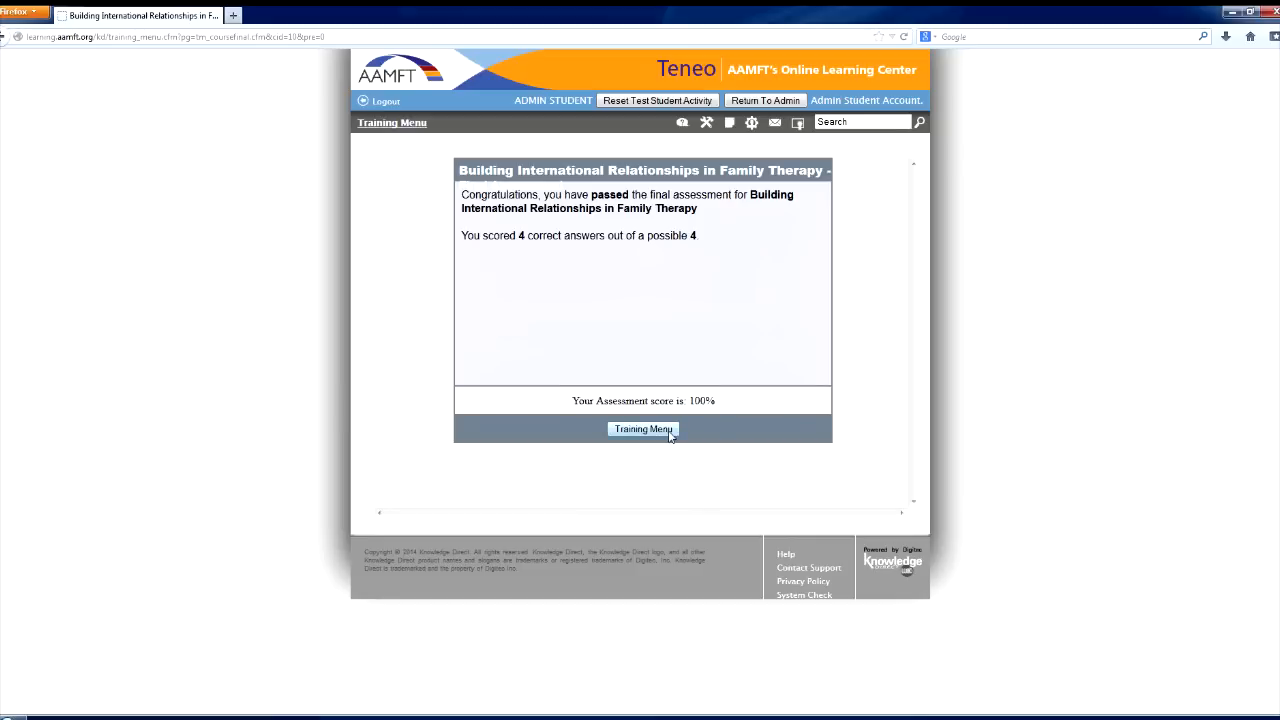
Return from the assessment results to the training home page via Training Menu.
click(642, 429)
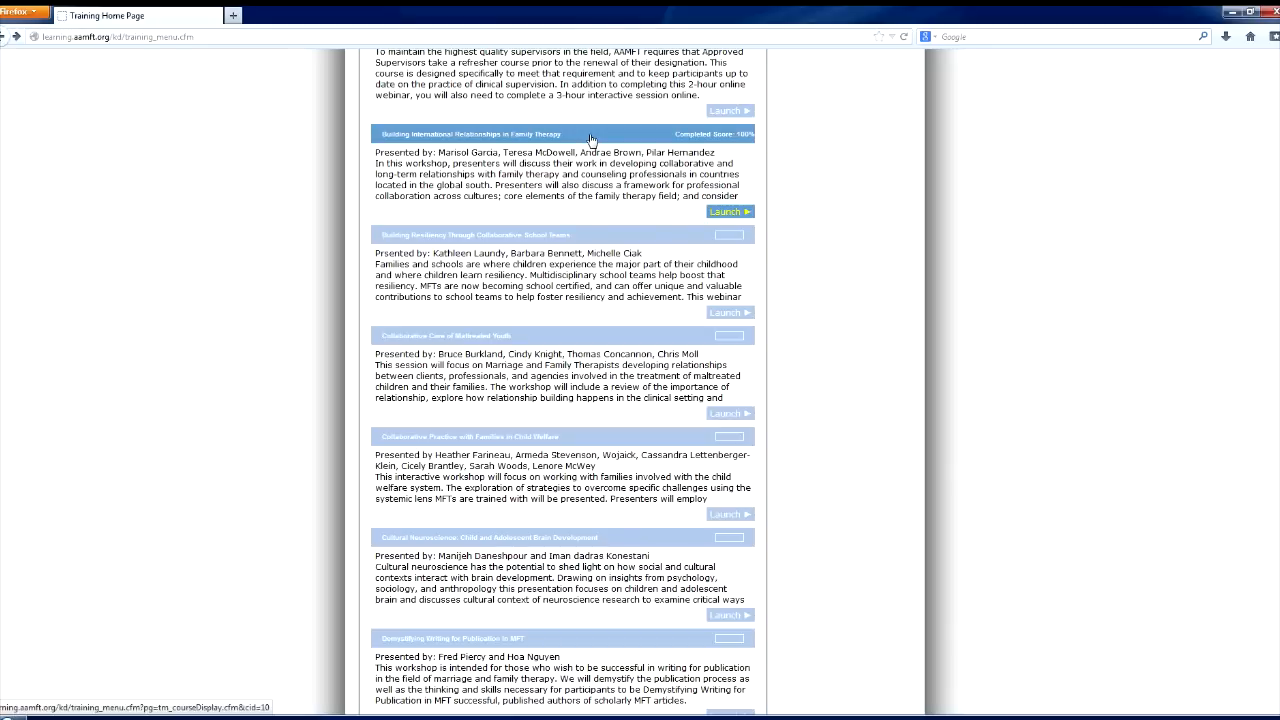
Submit the course survey with 'n/a' feedback, return to the course, and open the CE certificate.
click(729, 211)
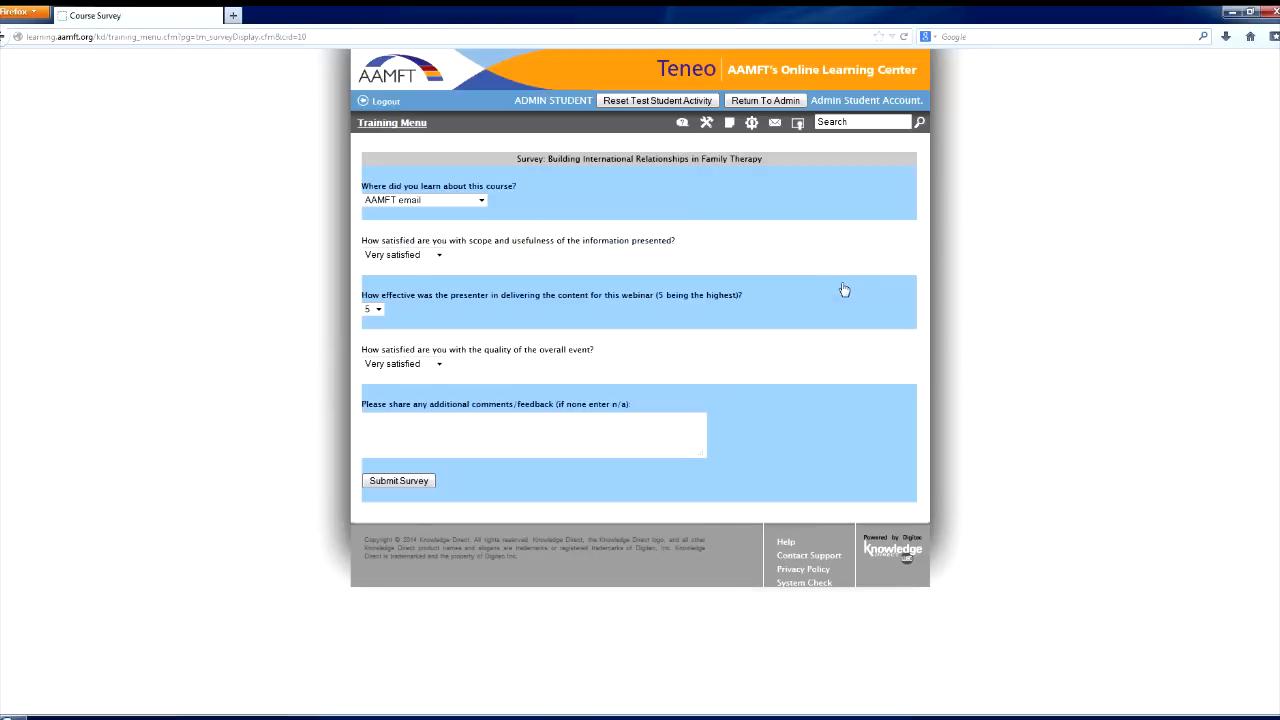
mouse_move(518, 400)
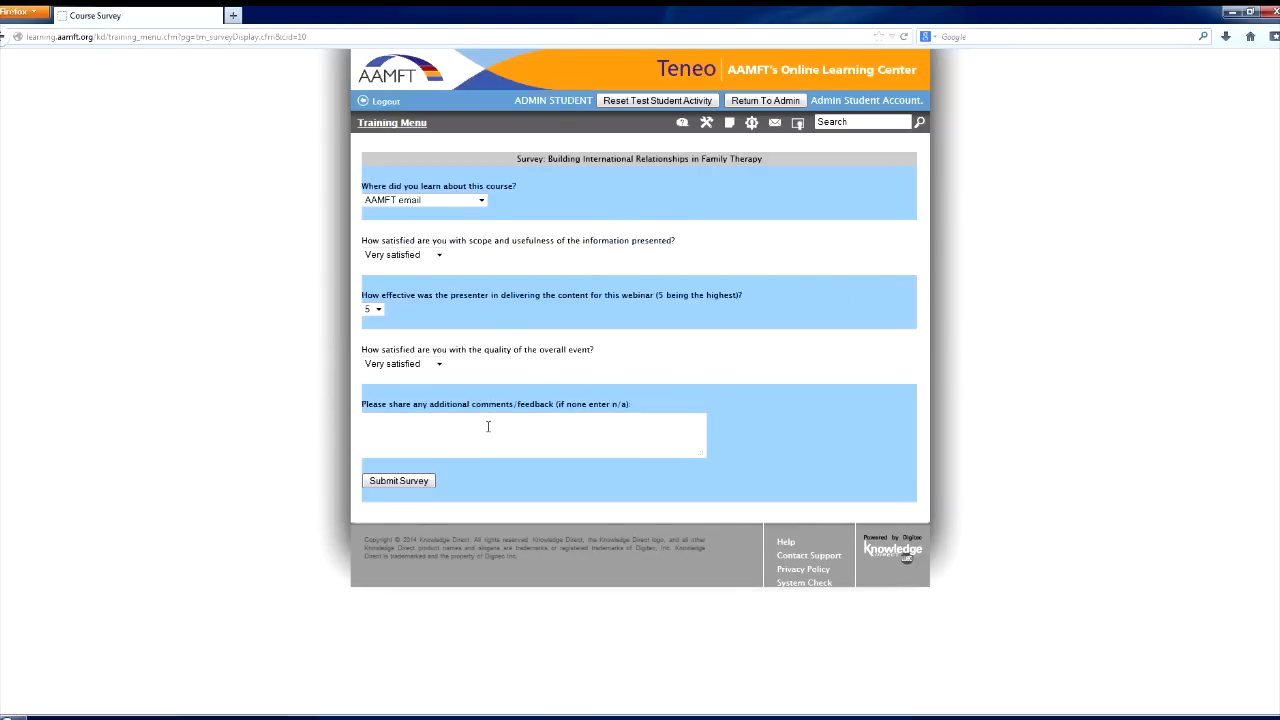
text(n)
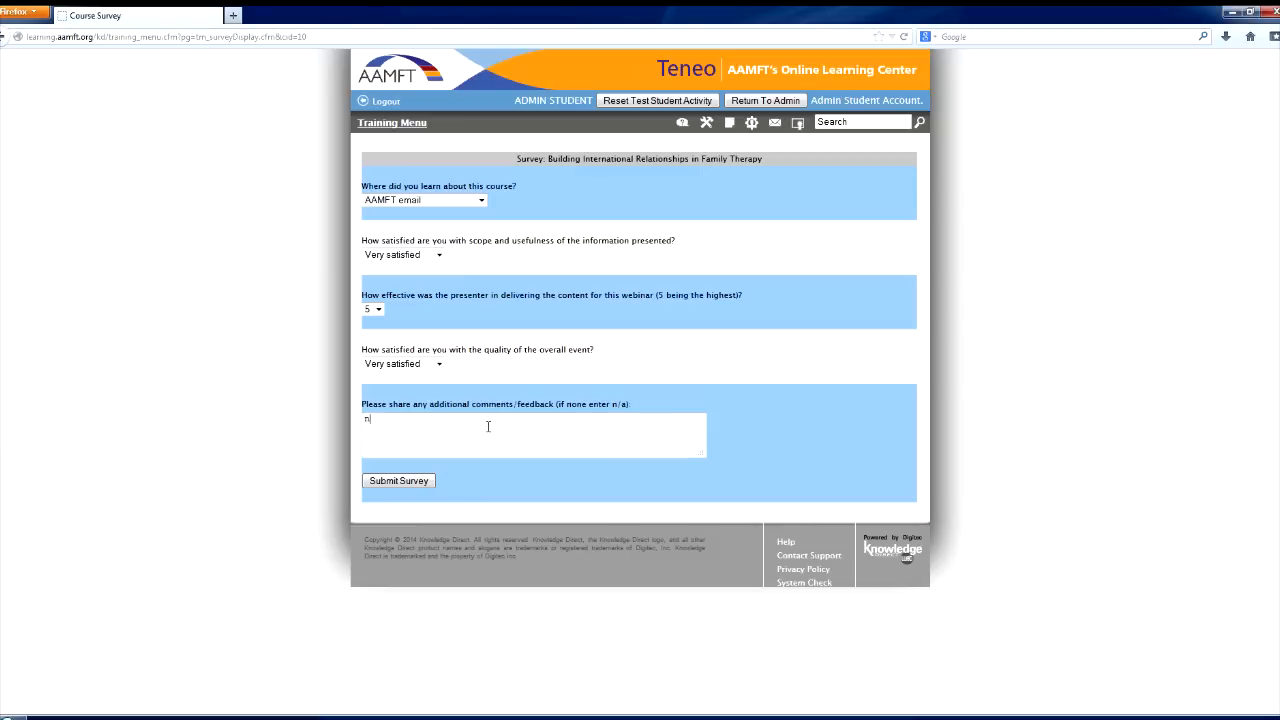
text(/a)
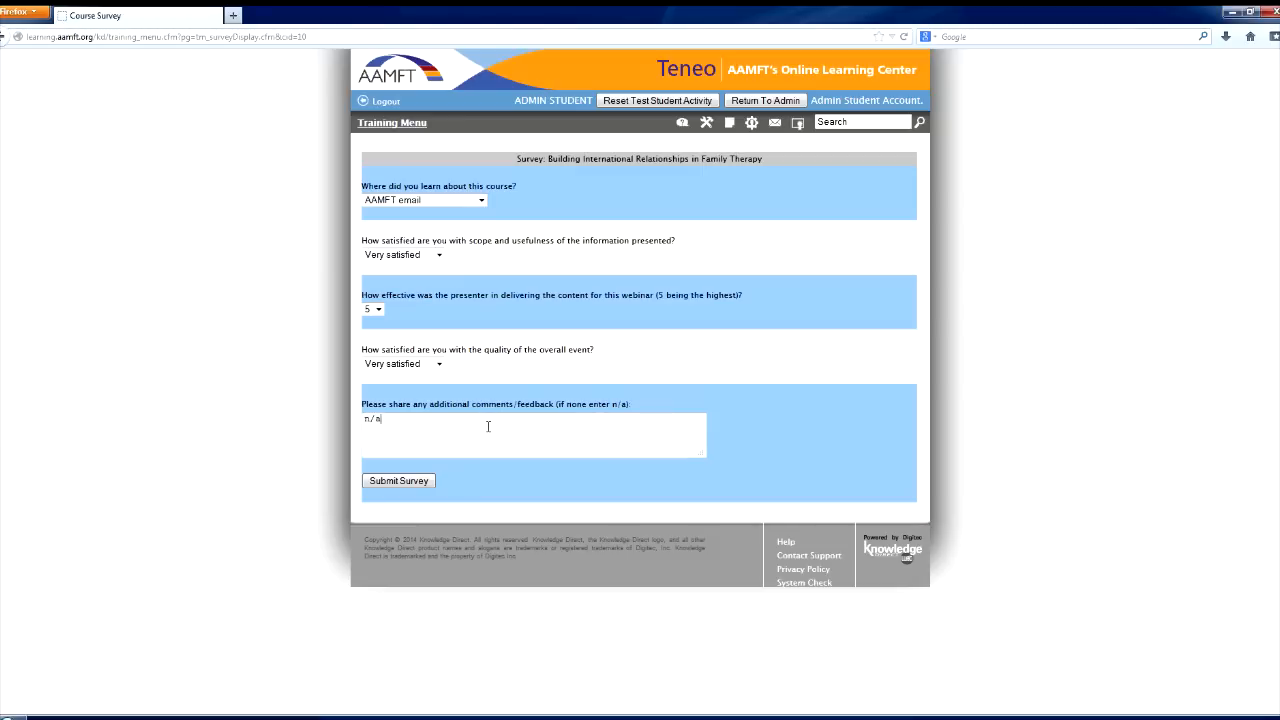
mouse_move(413, 485)
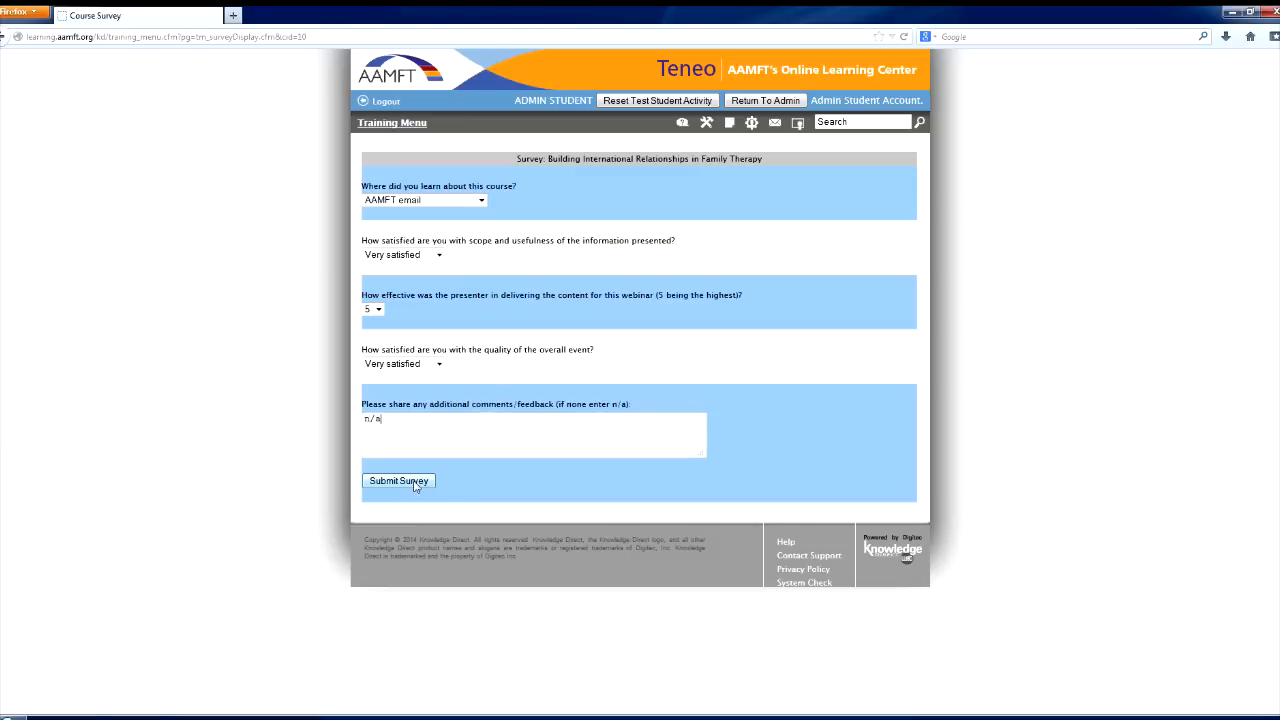
click(398, 481)
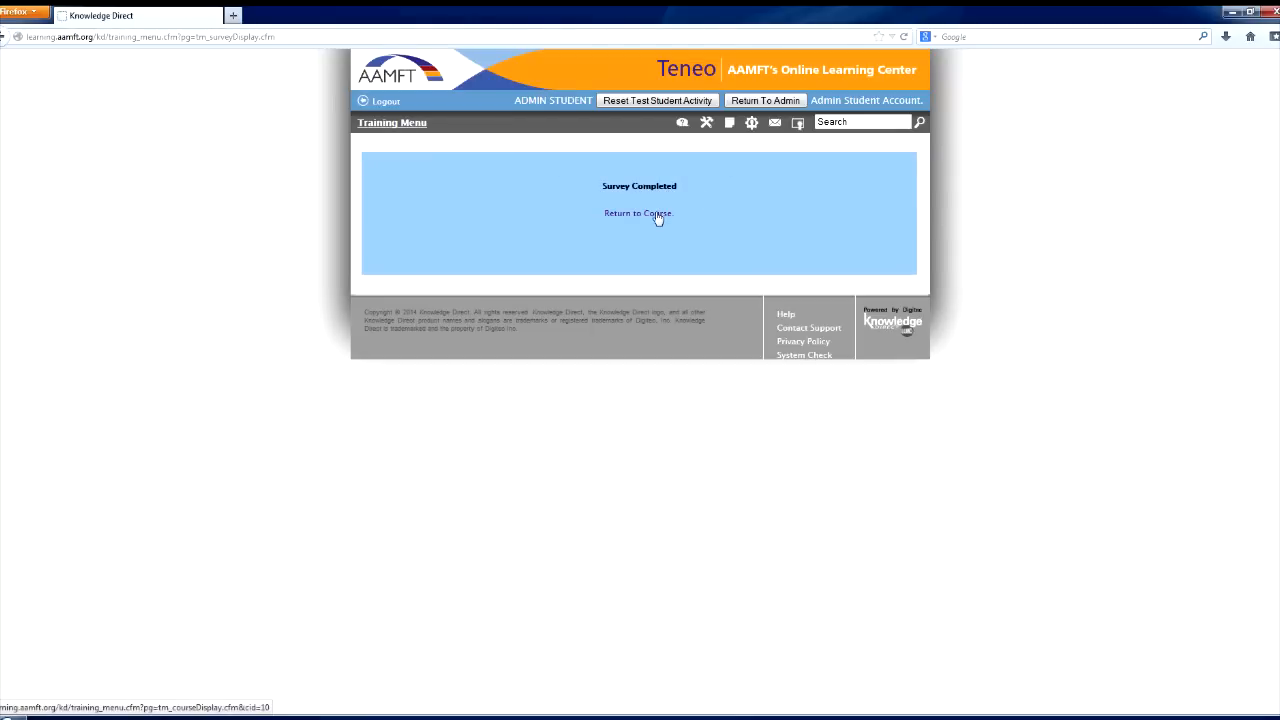
click(639, 213)
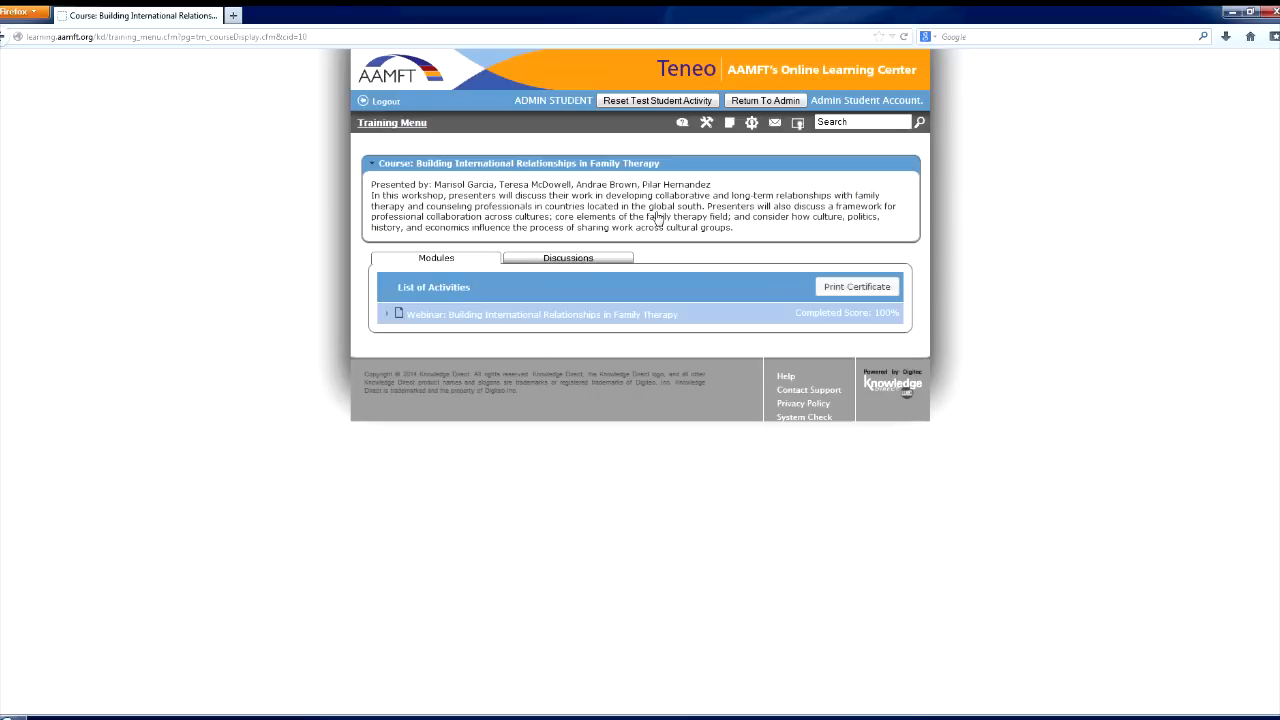
mouse_move(1027, 281)
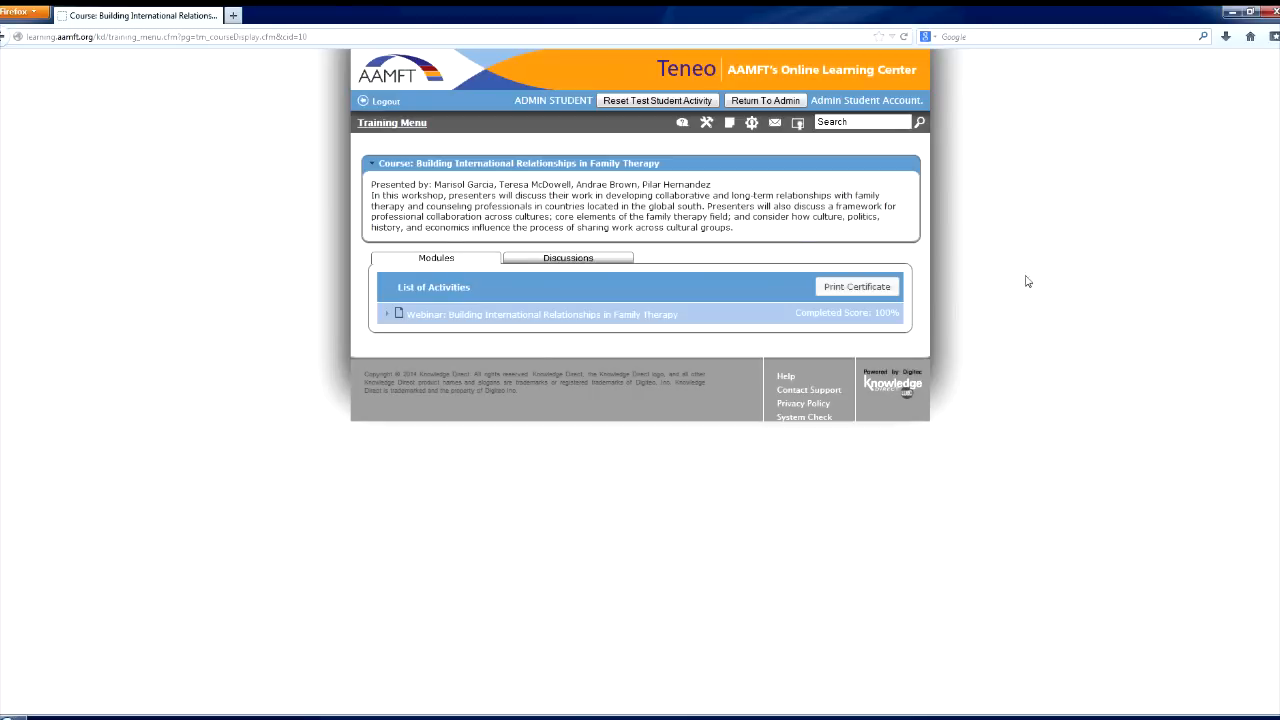
click(857, 287)
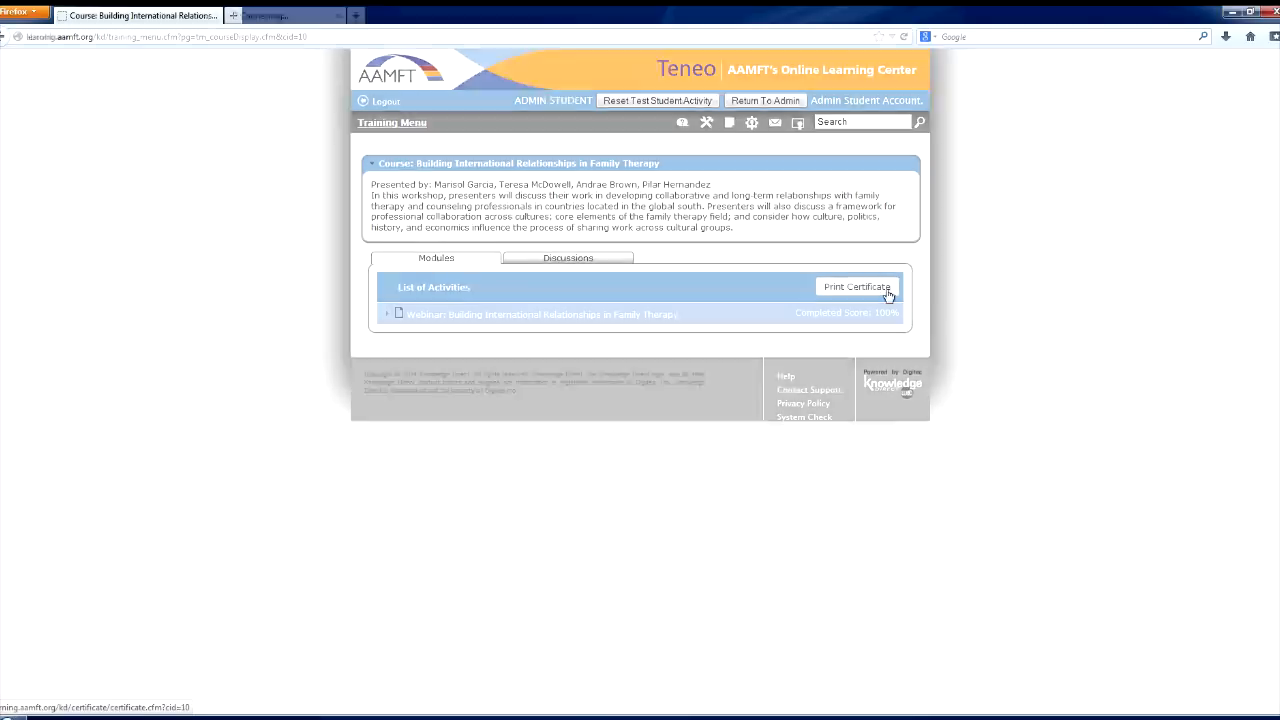
click(857, 287)
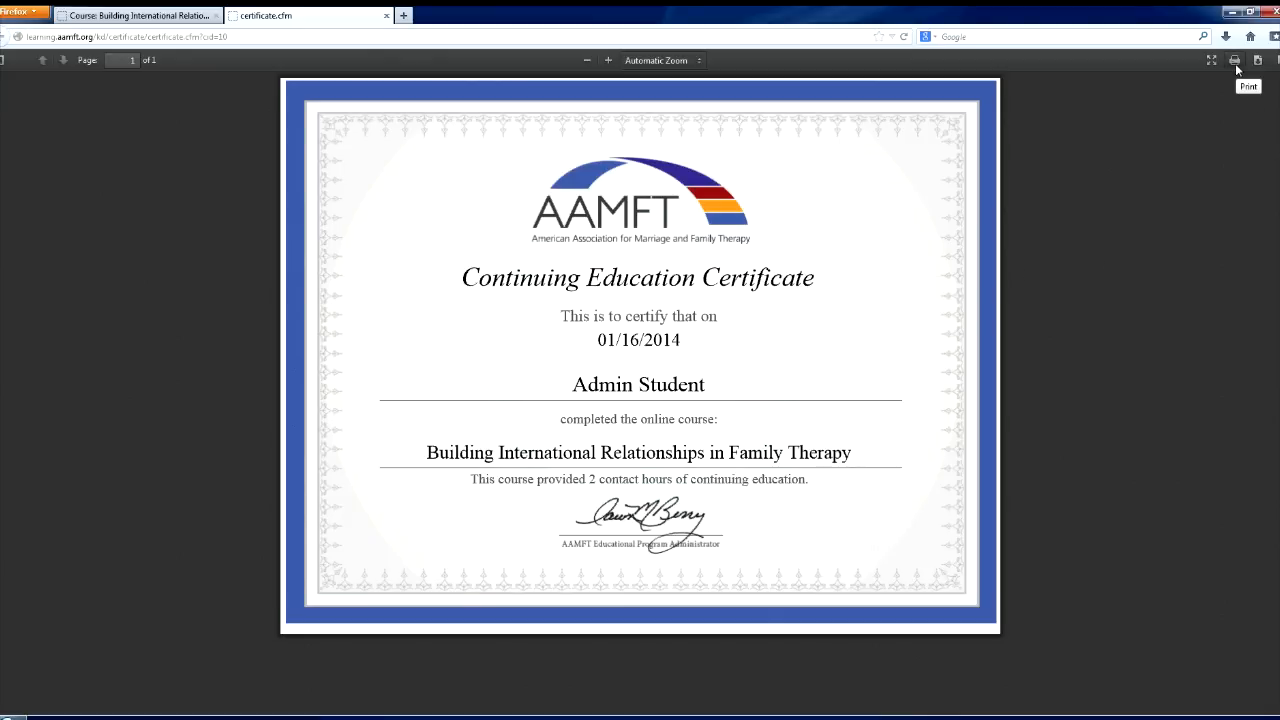
mouse_move(1261, 66)
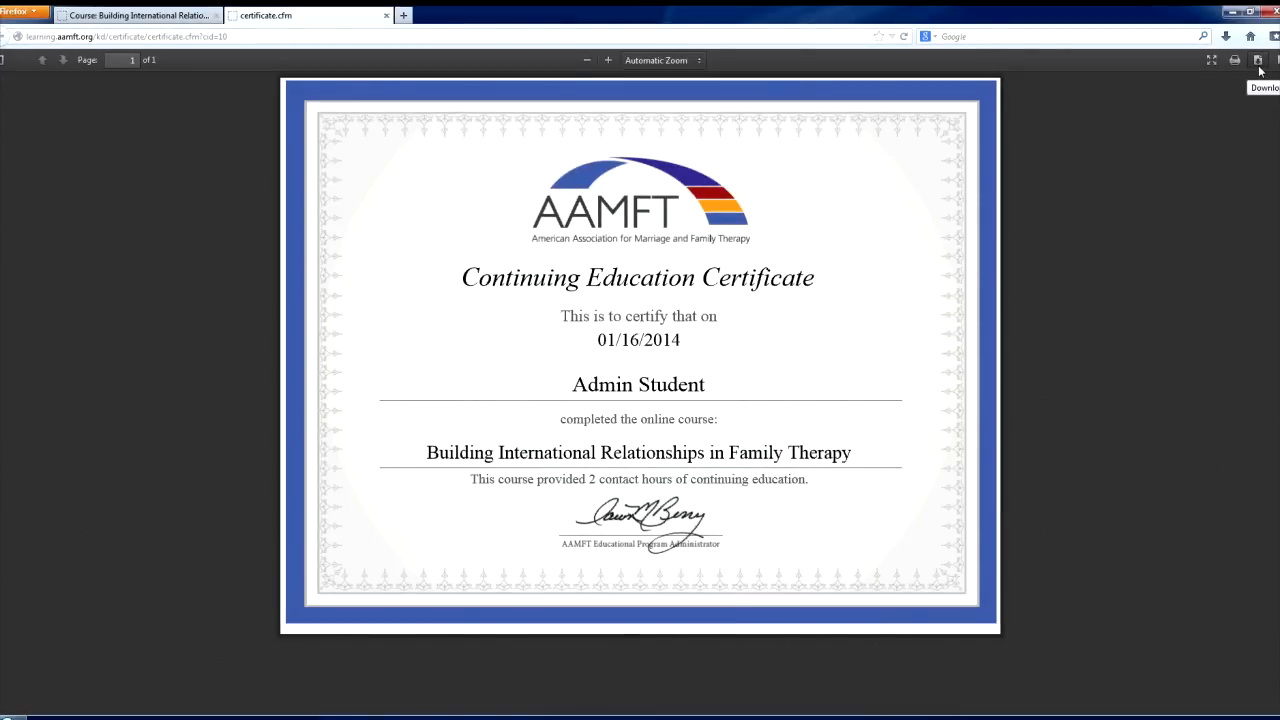
click(386, 16)
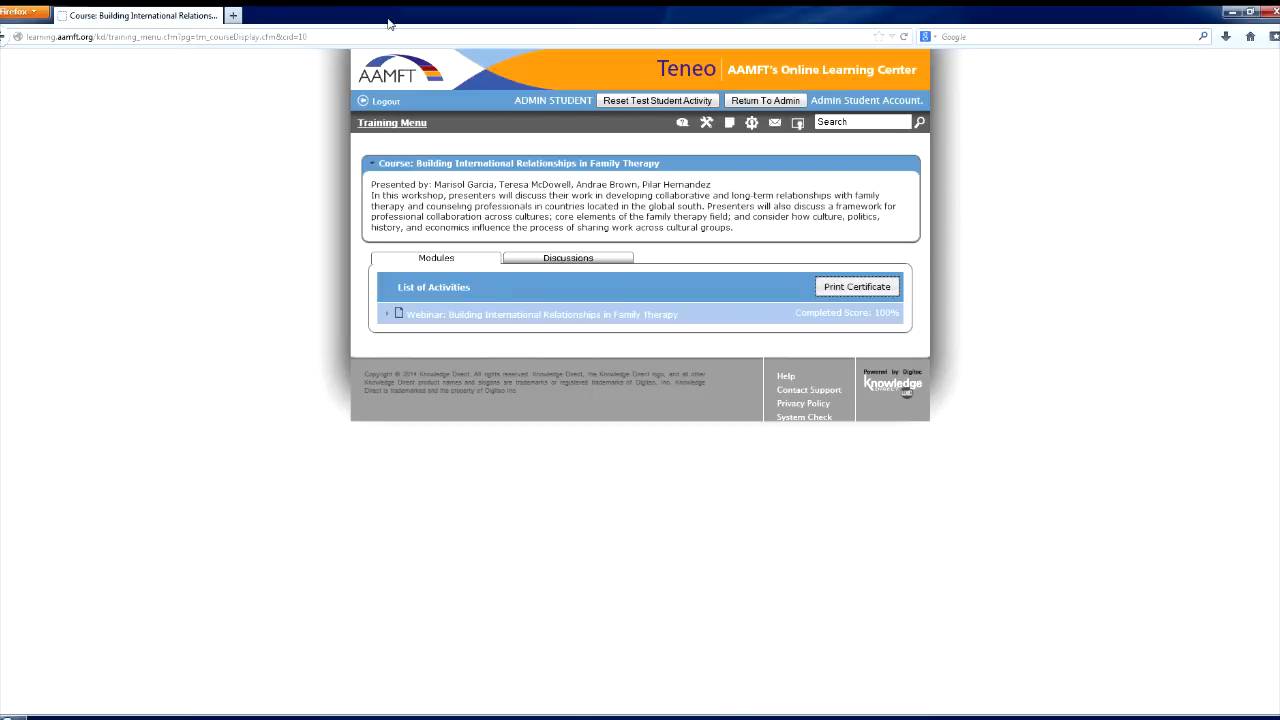